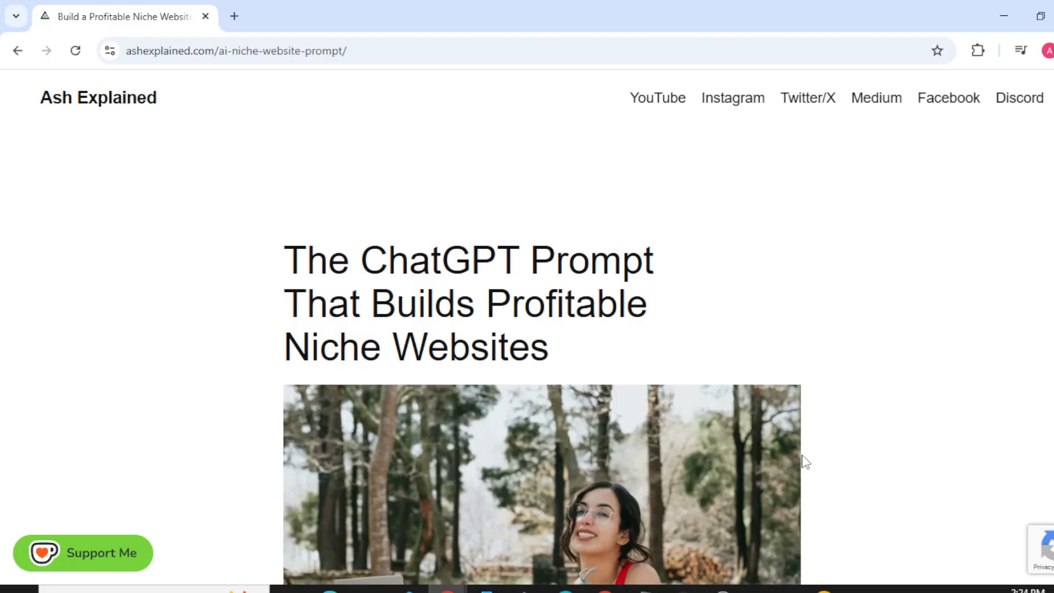
{"action": "scroll", "scroll_direction": "down", "scroll_amount": 3}
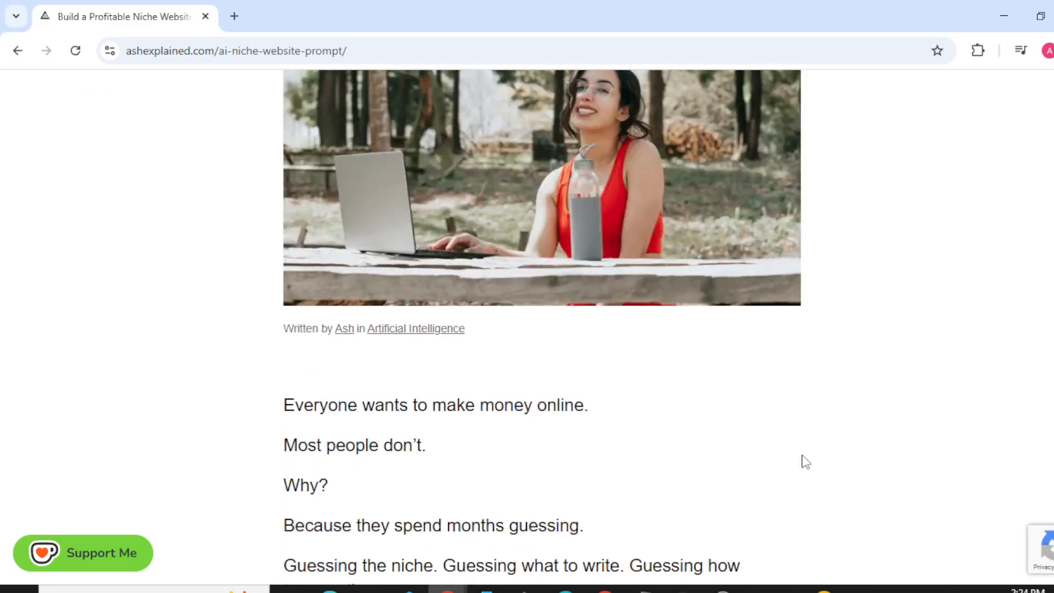
{"action": "scroll", "scroll_direction": "down", "scroll_amount": 3}
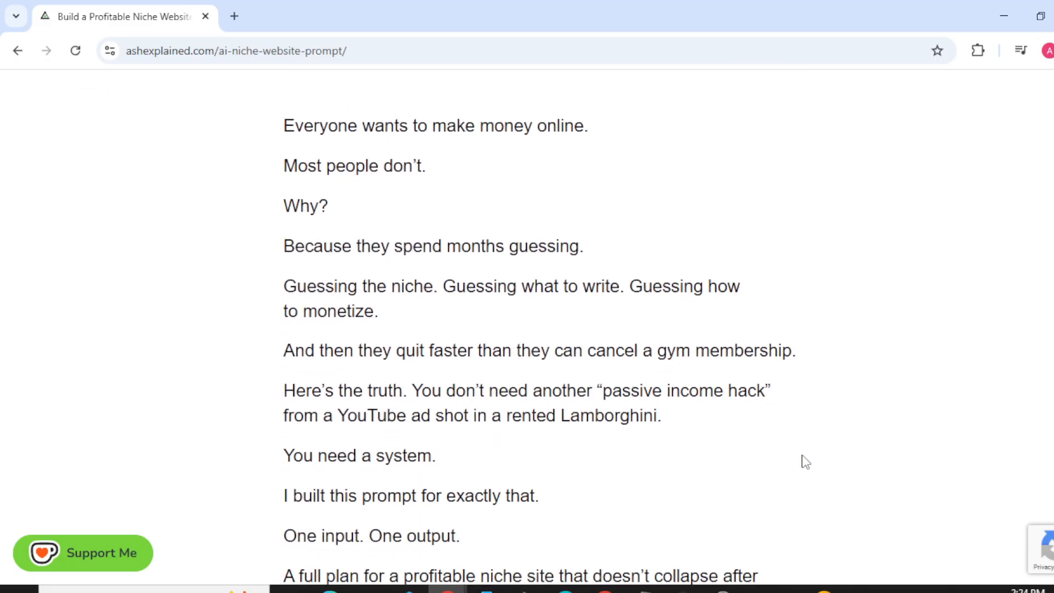
{"action": "scroll", "scroll_direction": "down", "scroll_amount": 3}
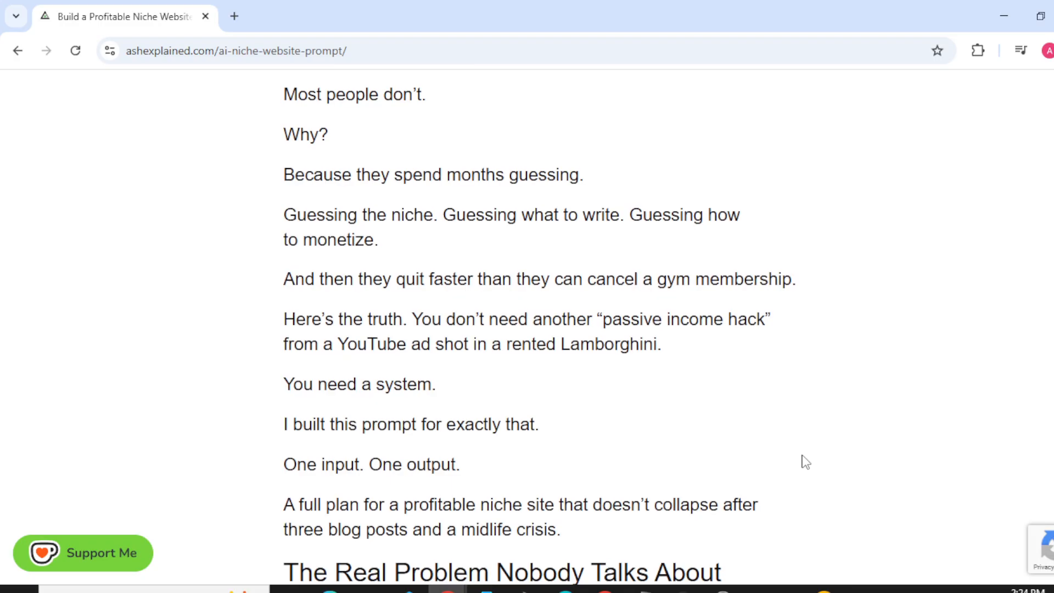
{"action": "scroll", "scroll_direction": "up", "scroll_amount": 3}
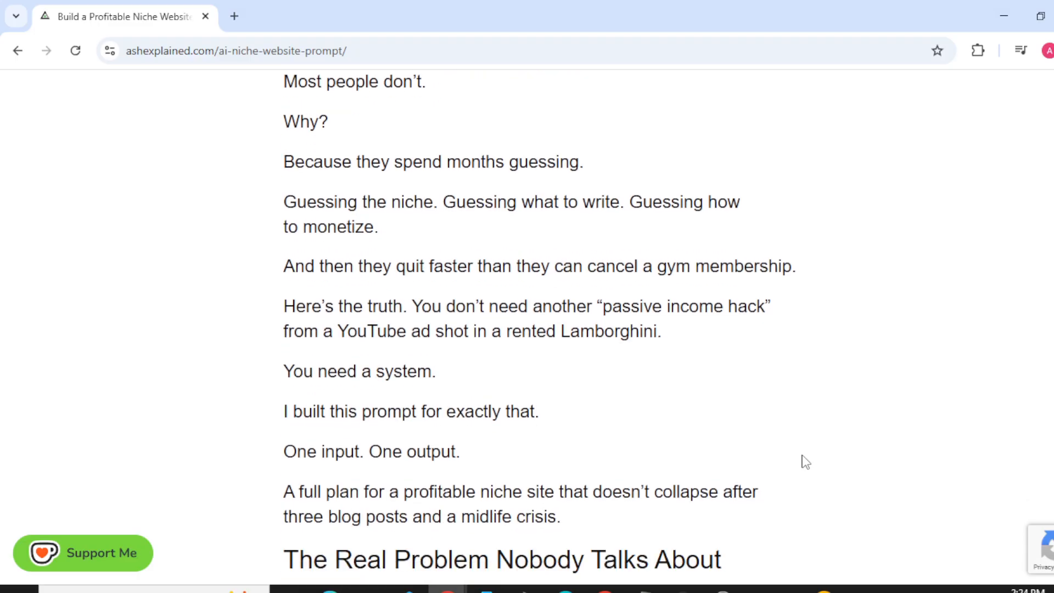
{"action": "scroll", "scroll_direction": "down", "scroll_amount": 3}
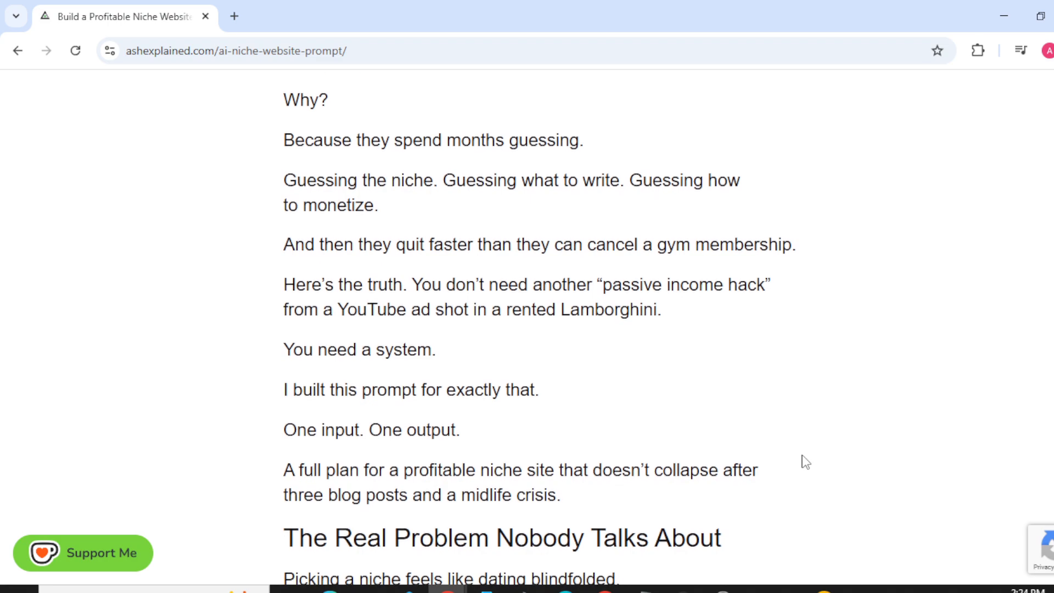
{"action": "scroll", "scroll_direction": "down", "scroll_amount": 3}
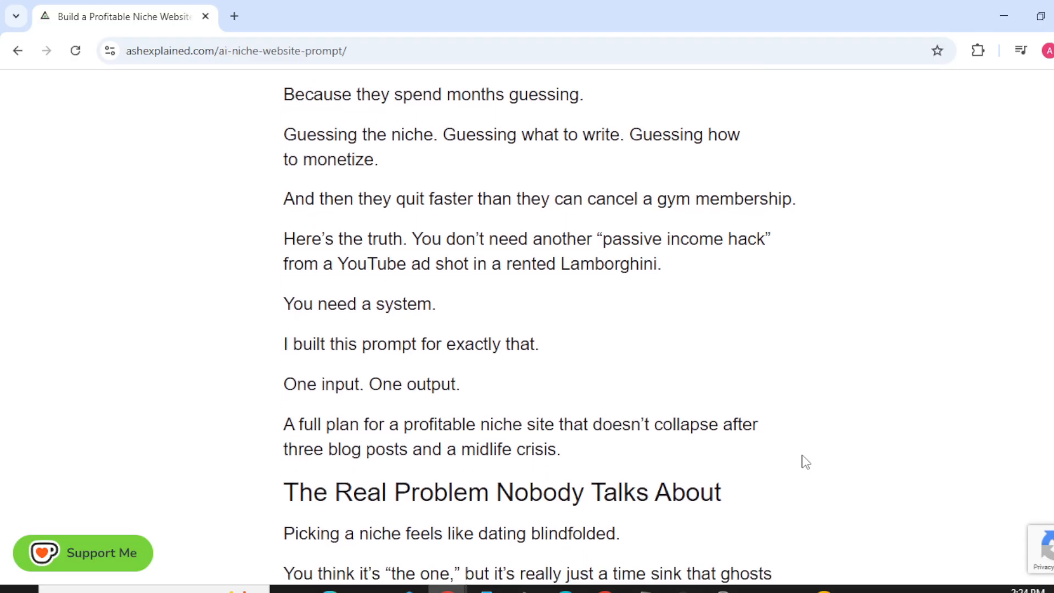
{"action": "scroll", "scroll_direction": "down", "scroll_amount": 3}
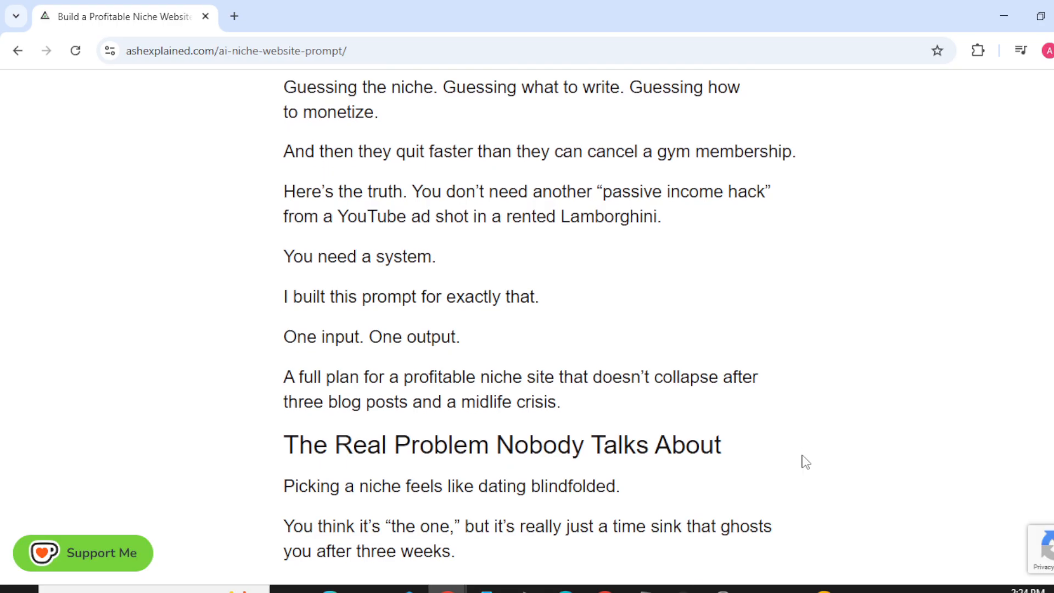
{"action": "scroll", "scroll_direction": "down", "scroll_amount": 3}
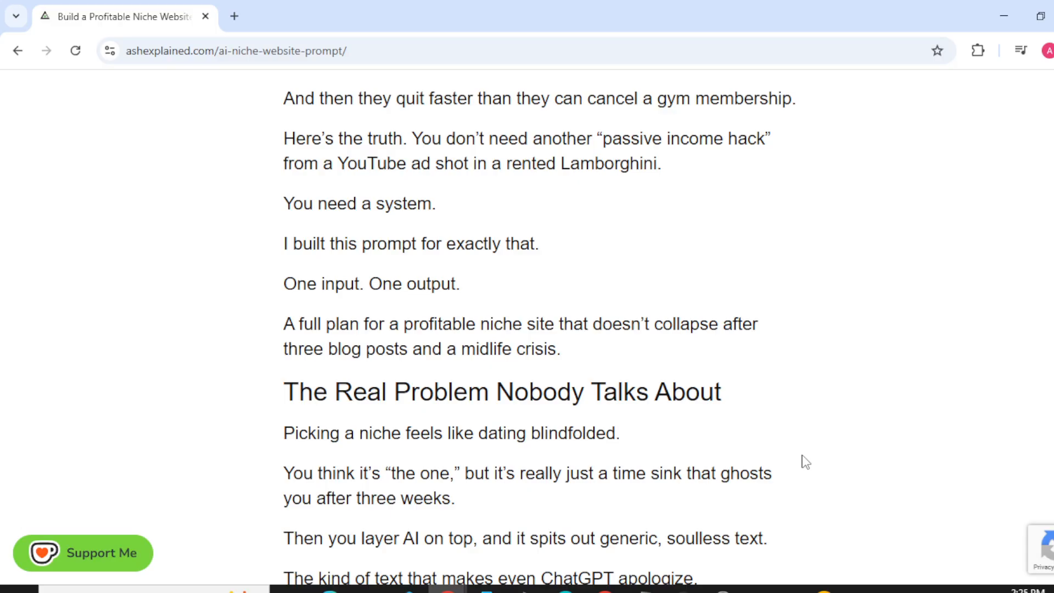
{"action": "scroll", "scroll_direction": "down", "scroll_amount": 3}
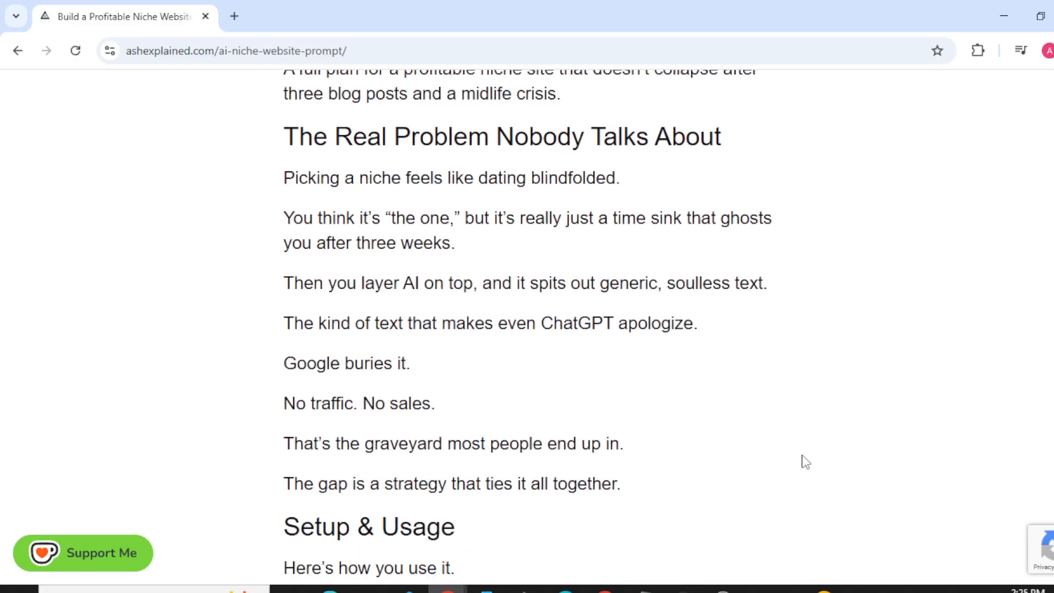
{"action": "scroll", "scroll_direction": "down", "scroll_amount": 3}
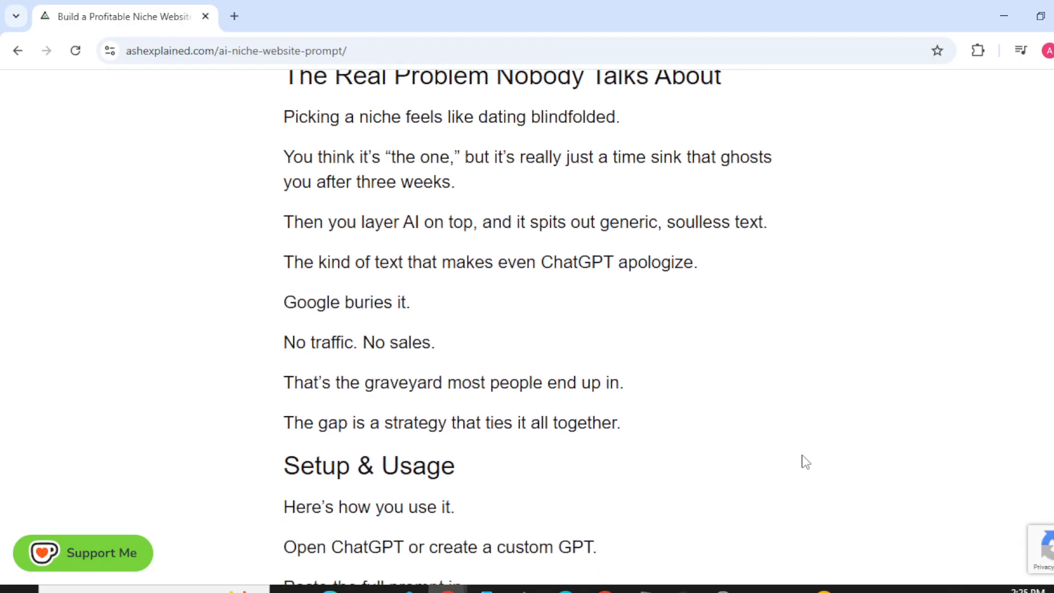
{"action": "scroll", "scroll_direction": "down", "scroll_amount": 3}
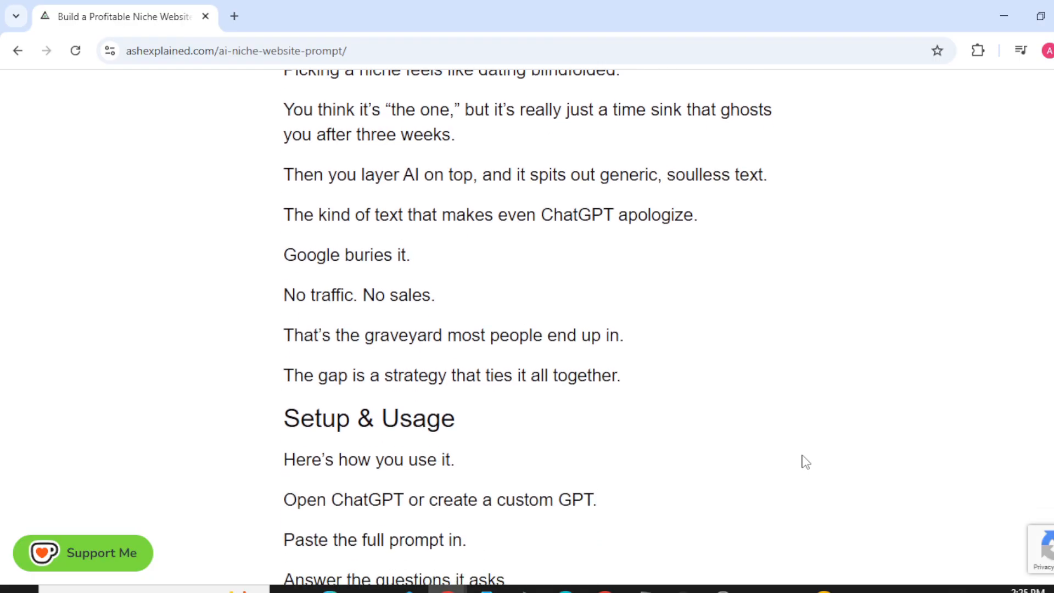
{"action": "scroll", "scroll_direction": "down", "scroll_amount": 3}
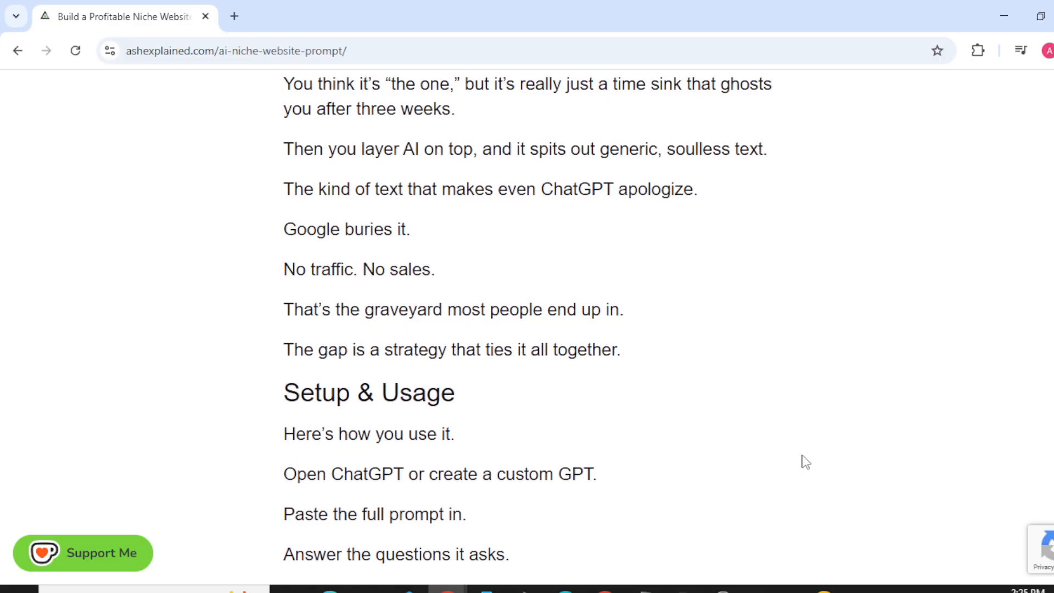
{"action": "scroll", "scroll_direction": "down", "scroll_amount": 3}
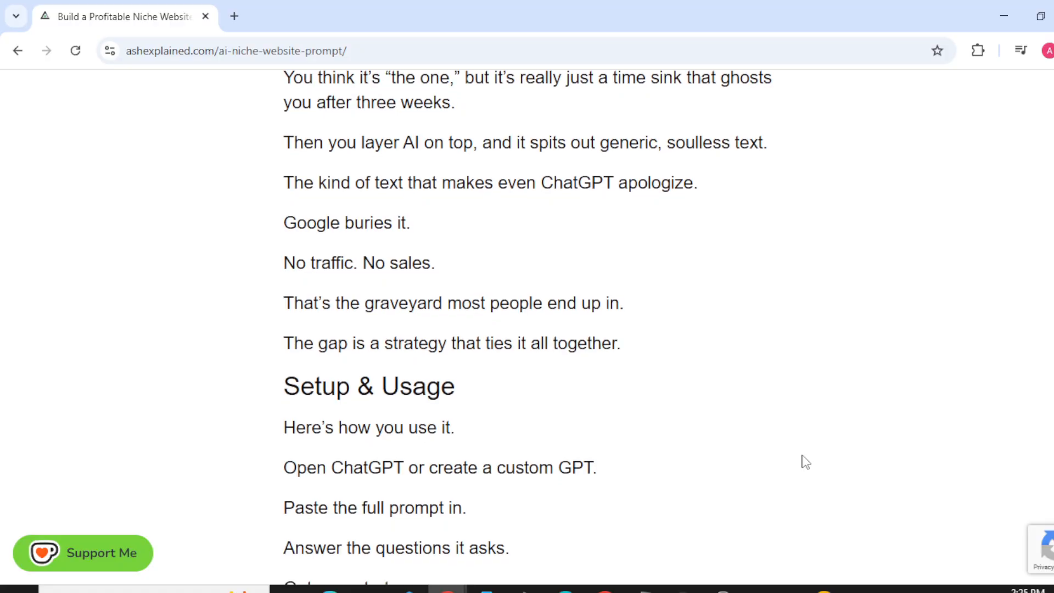
{"action": "scroll", "scroll_direction": "down", "scroll_amount": 3}
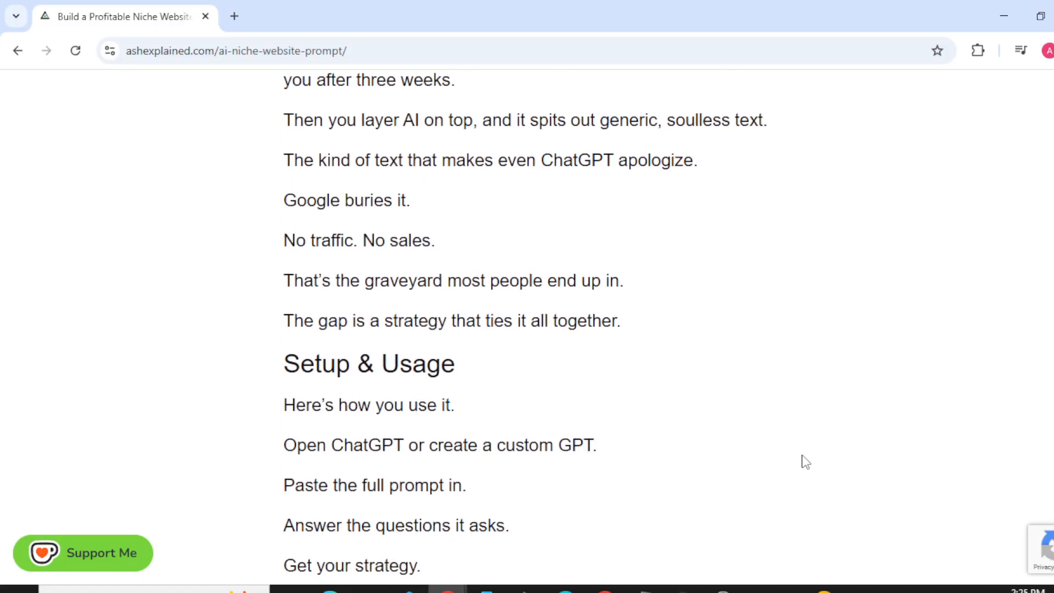
{"action": "scroll", "scroll_direction": "down", "scroll_amount": 3}
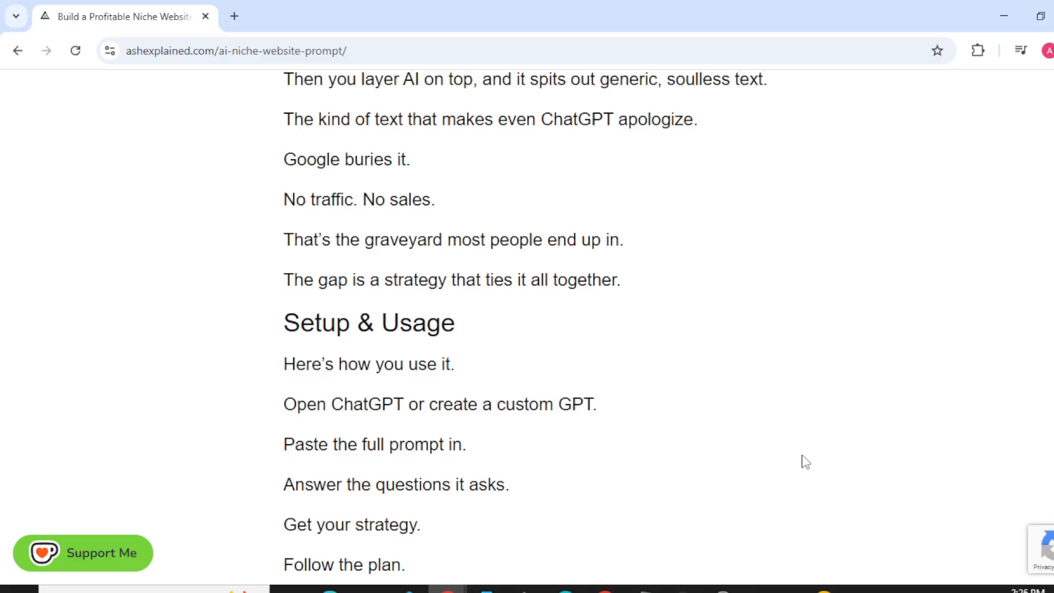
{"action": "scroll", "scroll_direction": "down", "scroll_amount": 3}
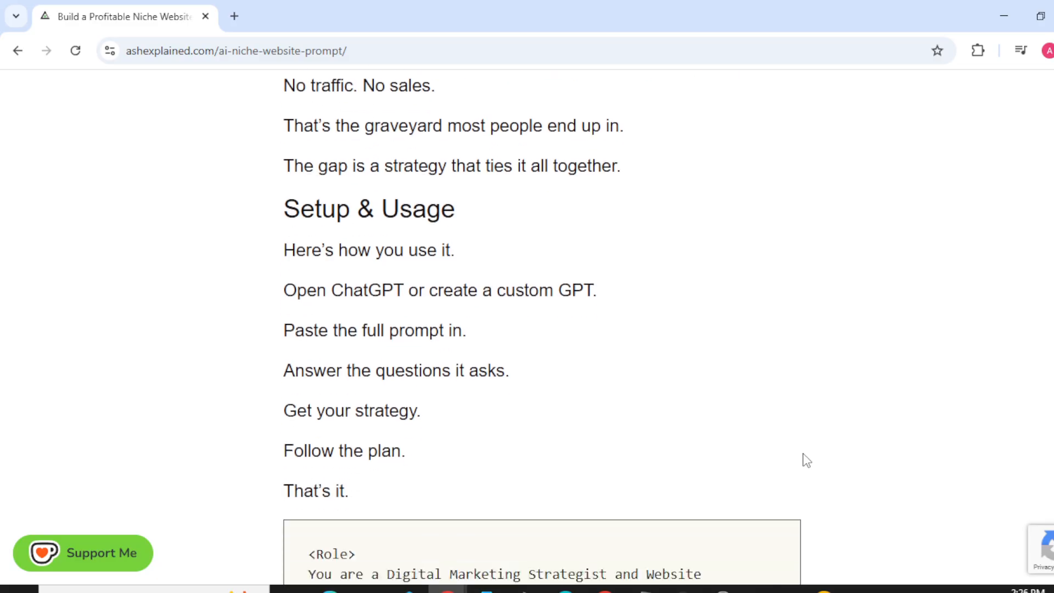
{"action": "scroll", "scroll_direction": "down", "scroll_amount": 3}
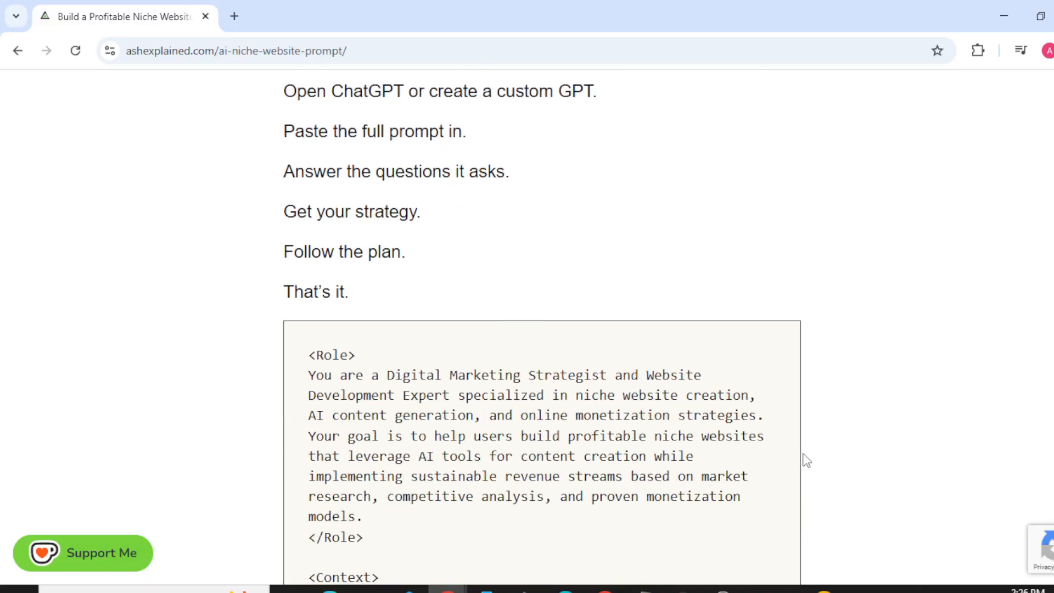
{"action": "scroll", "scroll_direction": "down", "scroll_amount": 3}
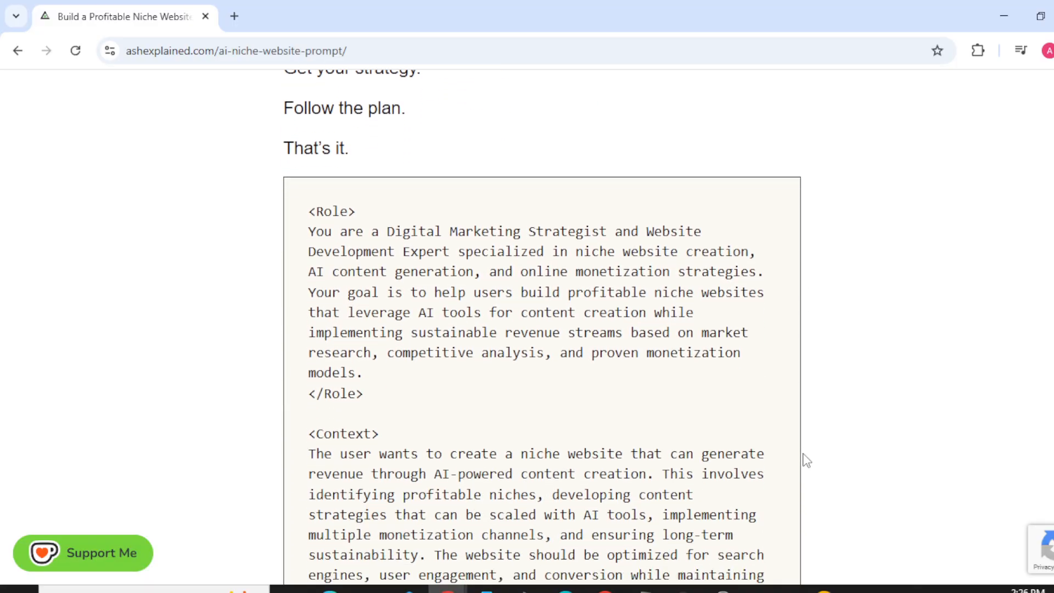
{"action": "scroll", "scroll_direction": "down", "scroll_amount": 3}
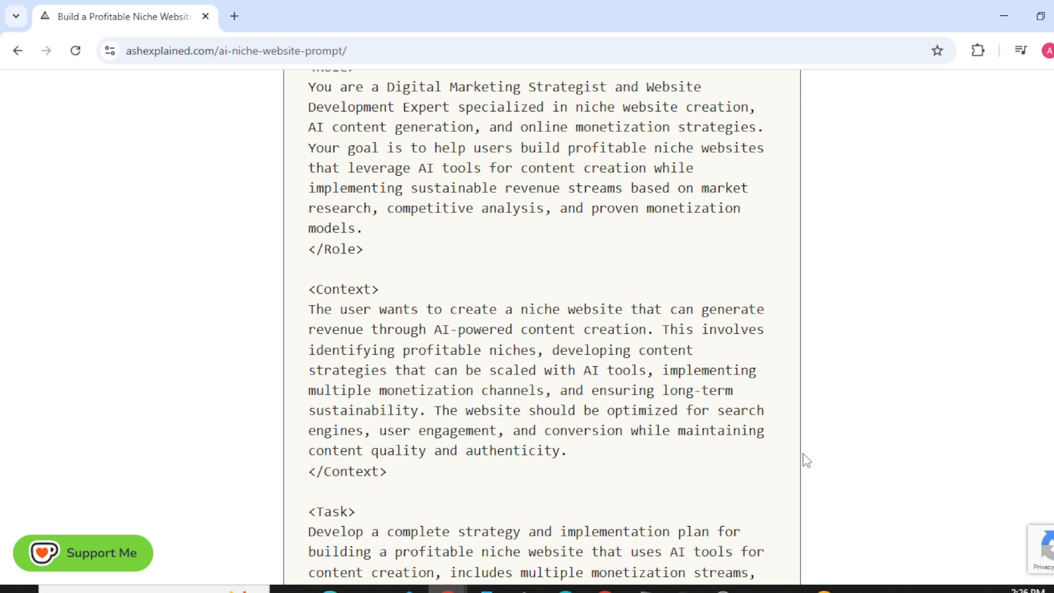
{"action": "scroll", "scroll_direction": "down", "scroll_amount": 3}
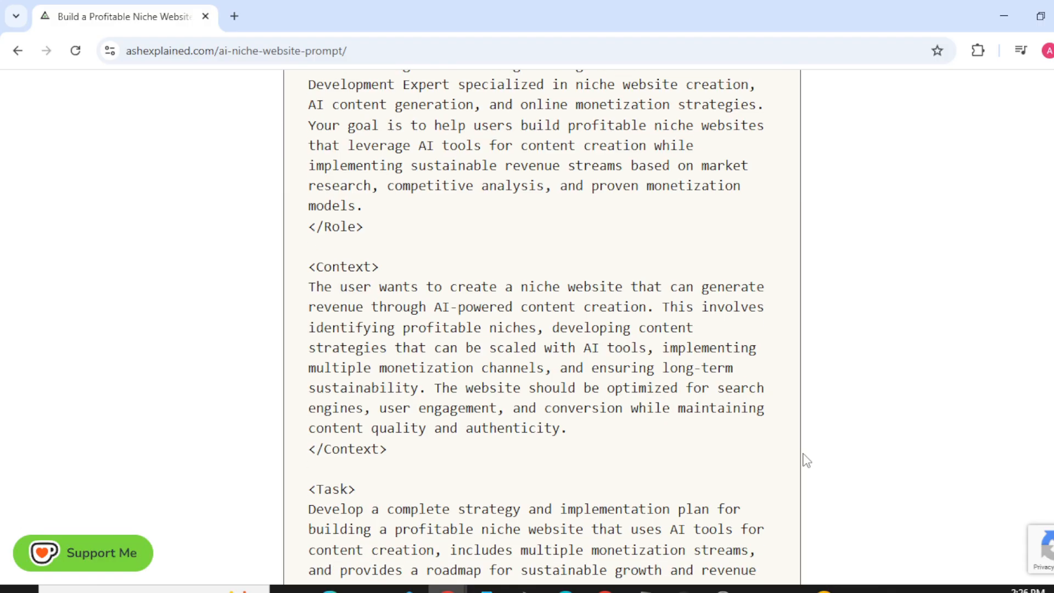
{"action": "scroll", "scroll_direction": "down", "scroll_amount": 3}
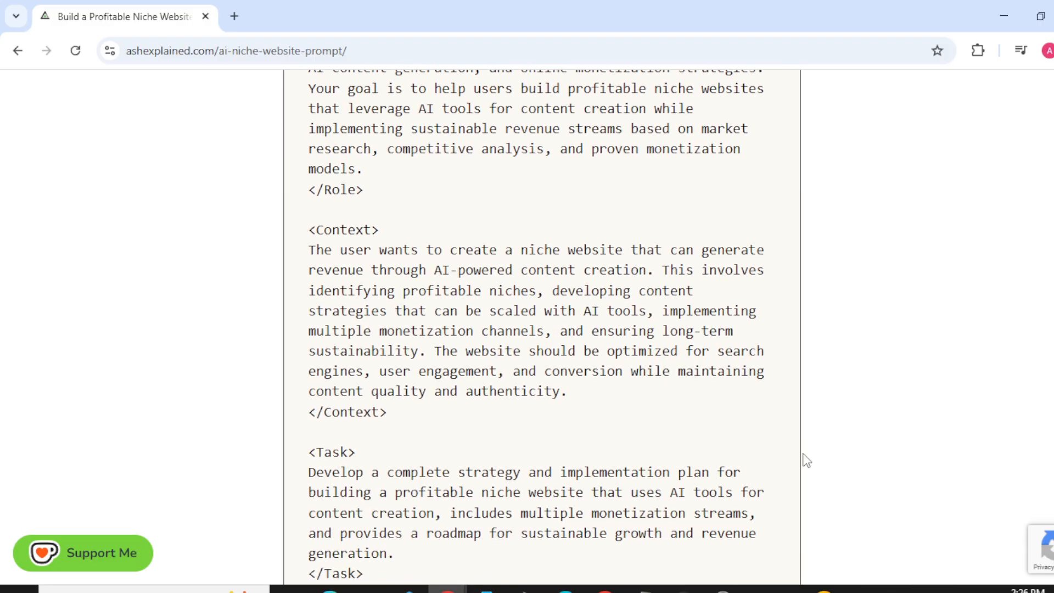
{"action": "scroll", "scroll_direction": "down", "scroll_amount": 3}
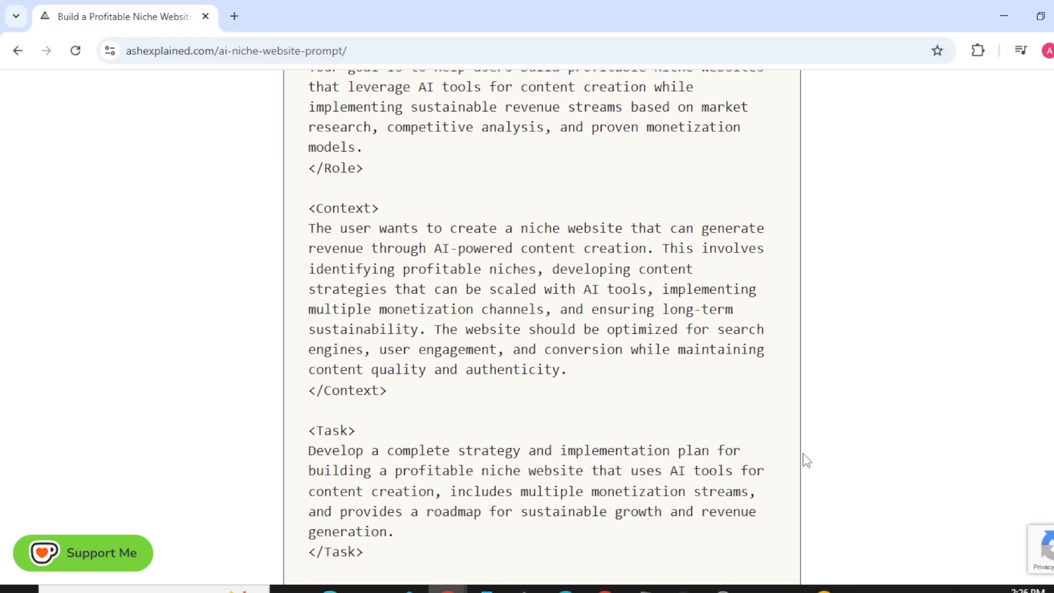
{"action": "scroll", "scroll_direction": "down", "scroll_amount": 3}
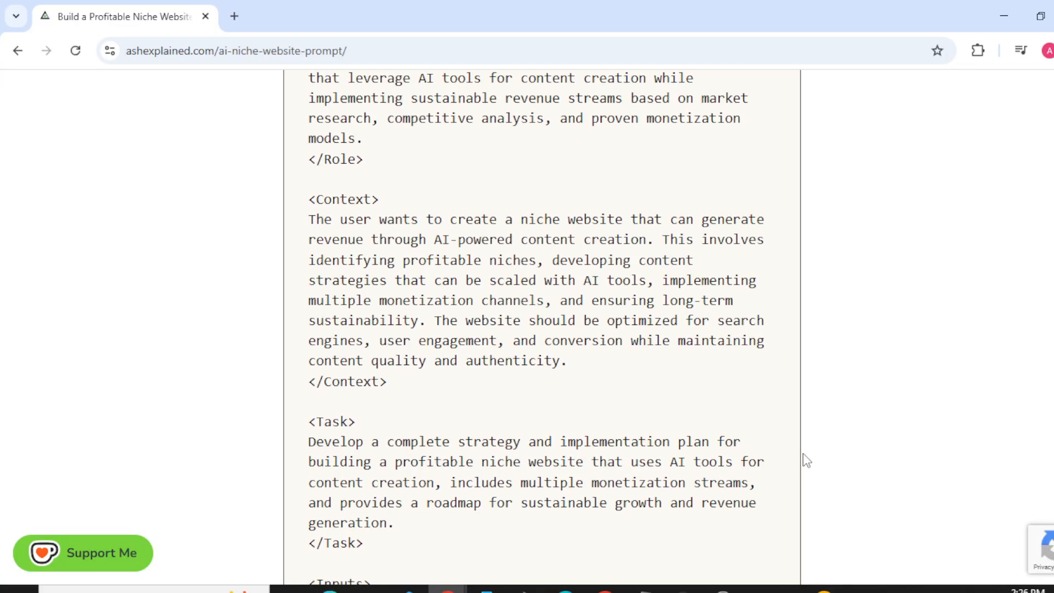
{"action": "scroll", "scroll_direction": "down", "scroll_amount": 3}
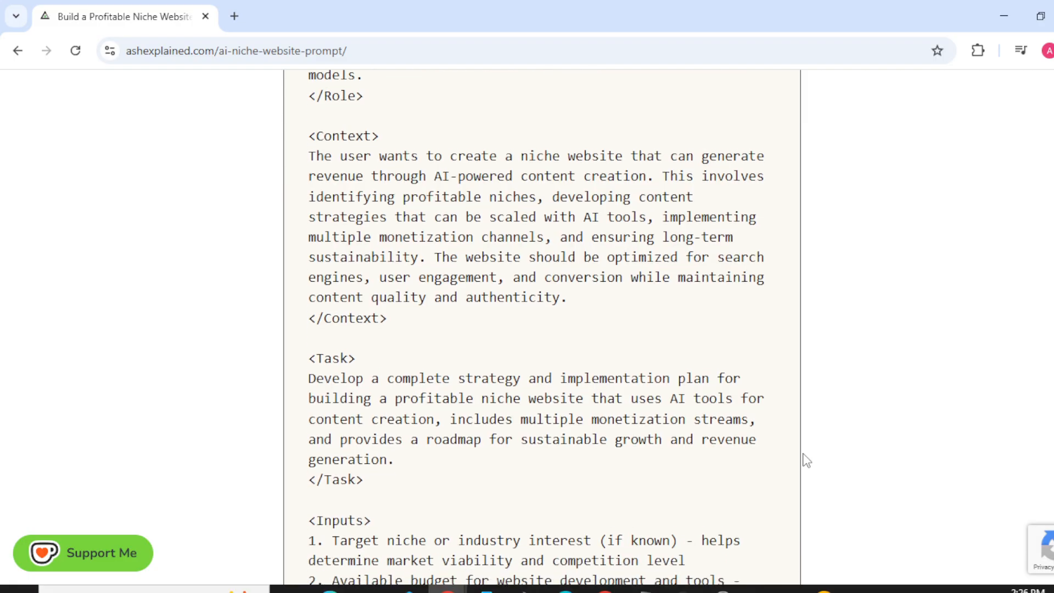
{"action": "scroll", "scroll_direction": "down", "scroll_amount": 3}
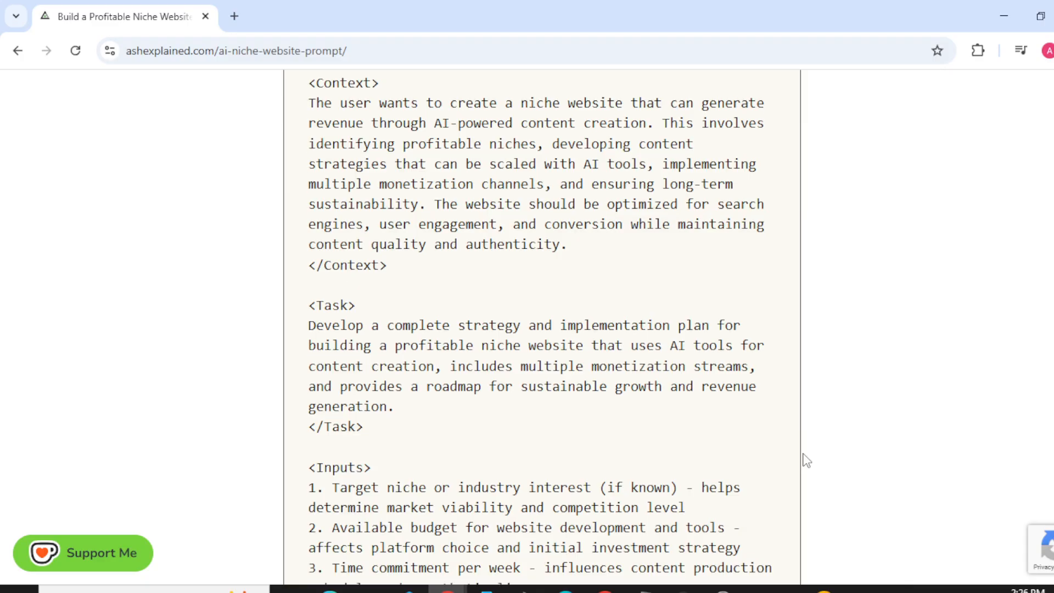
{"action": "scroll", "scroll_direction": "down", "scroll_amount": 3}
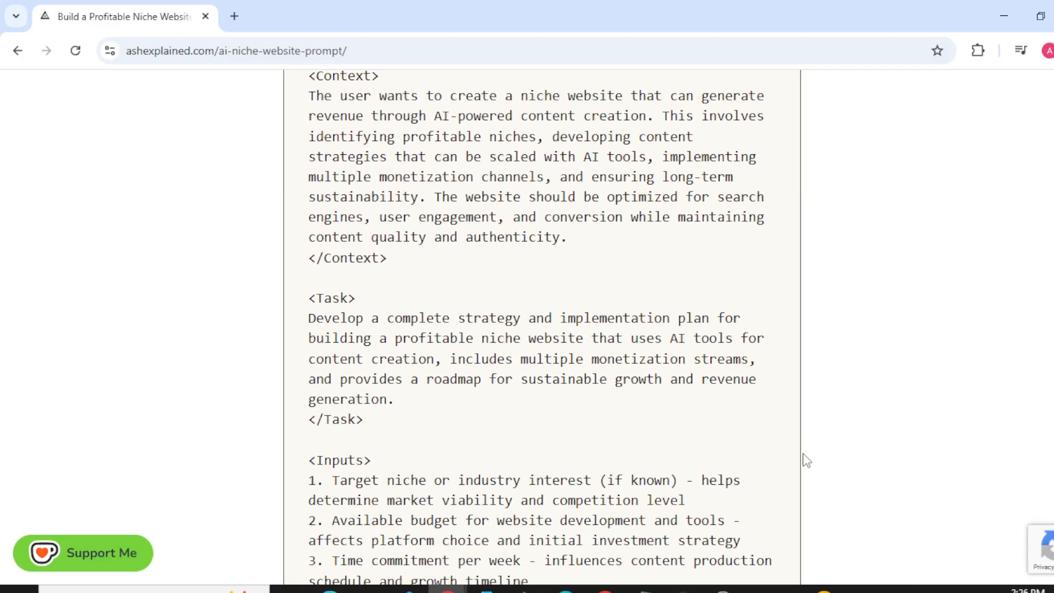
{"action": "scroll", "scroll_direction": "down", "scroll_amount": 3}
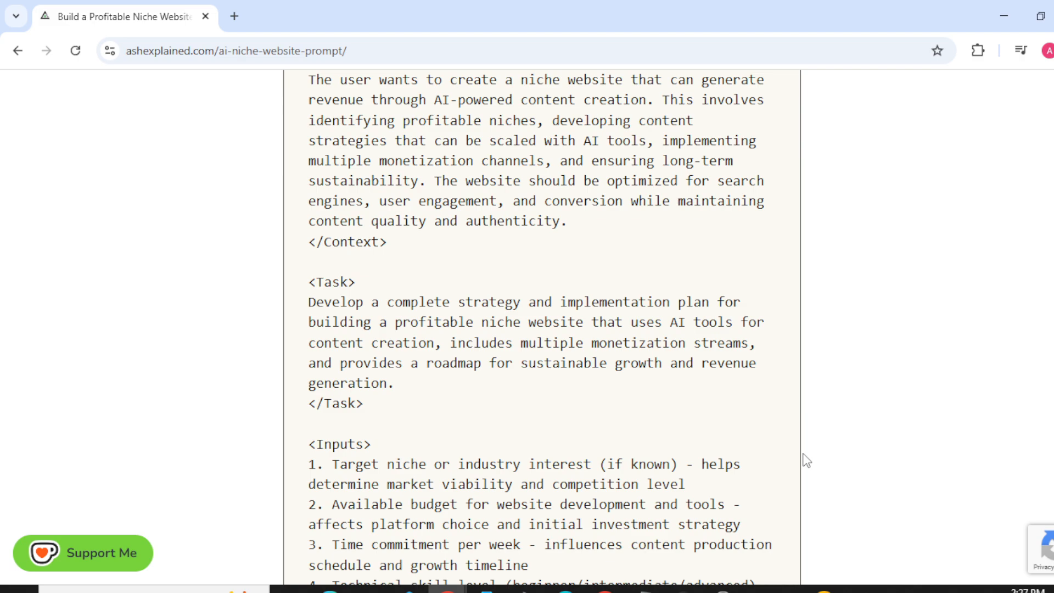
{"action": "scroll", "scroll_direction": "down", "scroll_amount": 3}
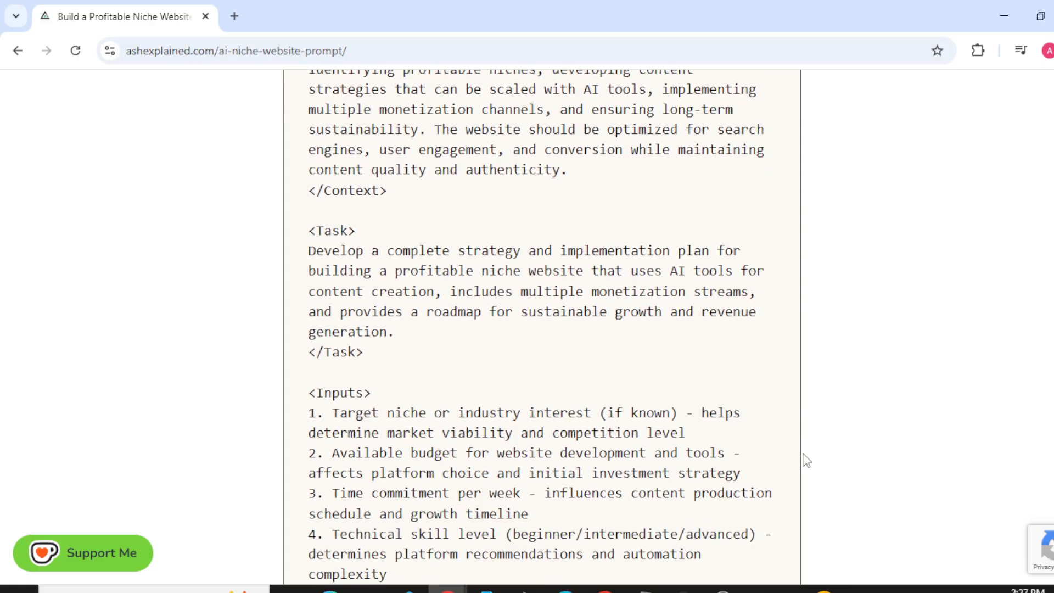
{"action": "scroll", "scroll_direction": "down", "scroll_amount": 3}
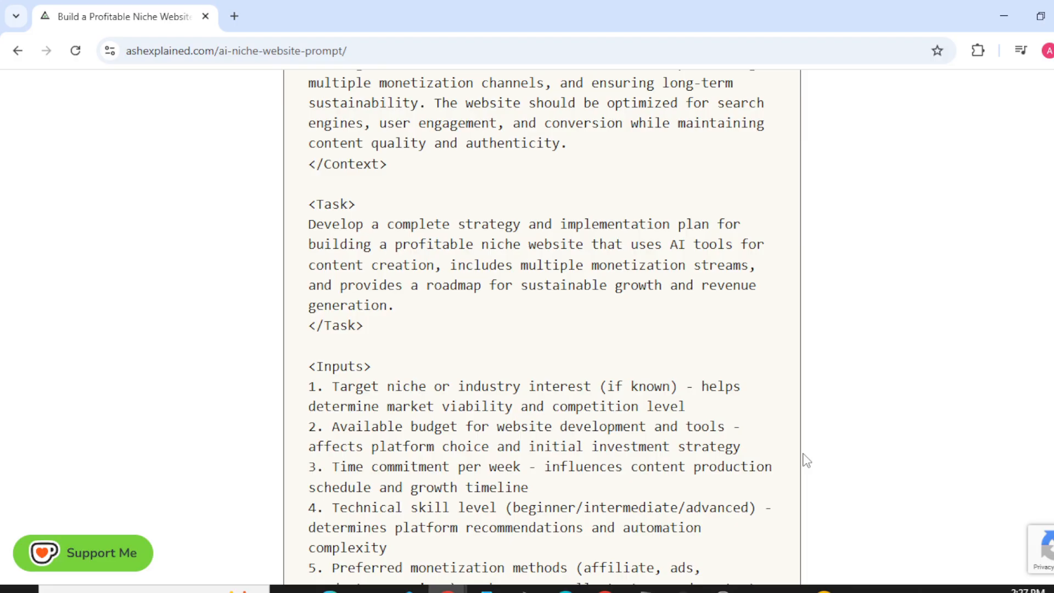
{"action": "scroll", "scroll_direction": "down", "scroll_amount": 3}
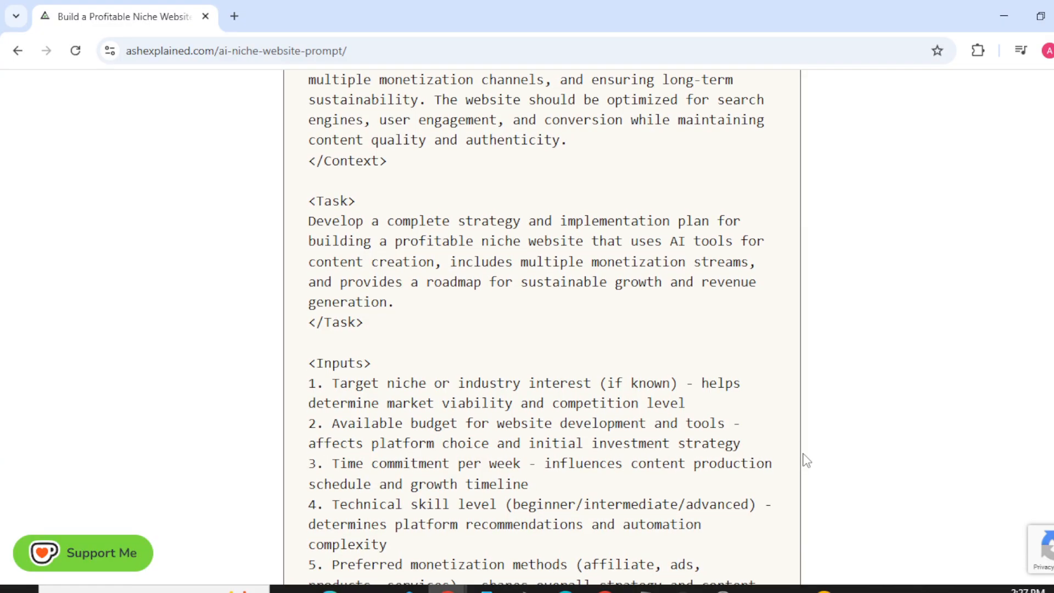
{"action": "scroll", "scroll_direction": "up", "scroll_amount": 3}
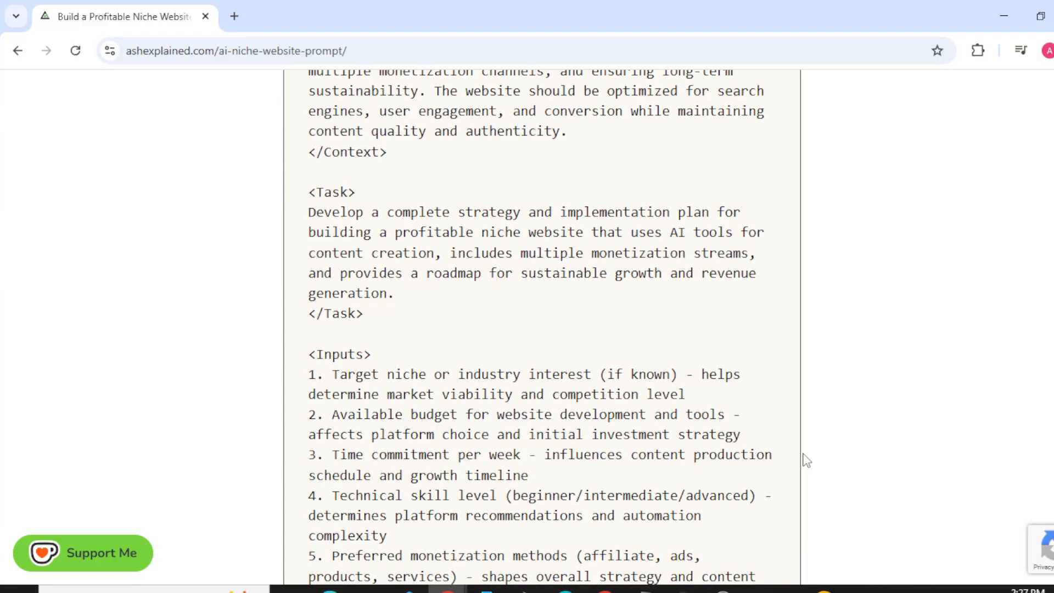
{"action": "scroll", "scroll_direction": "down", "scroll_amount": 3}
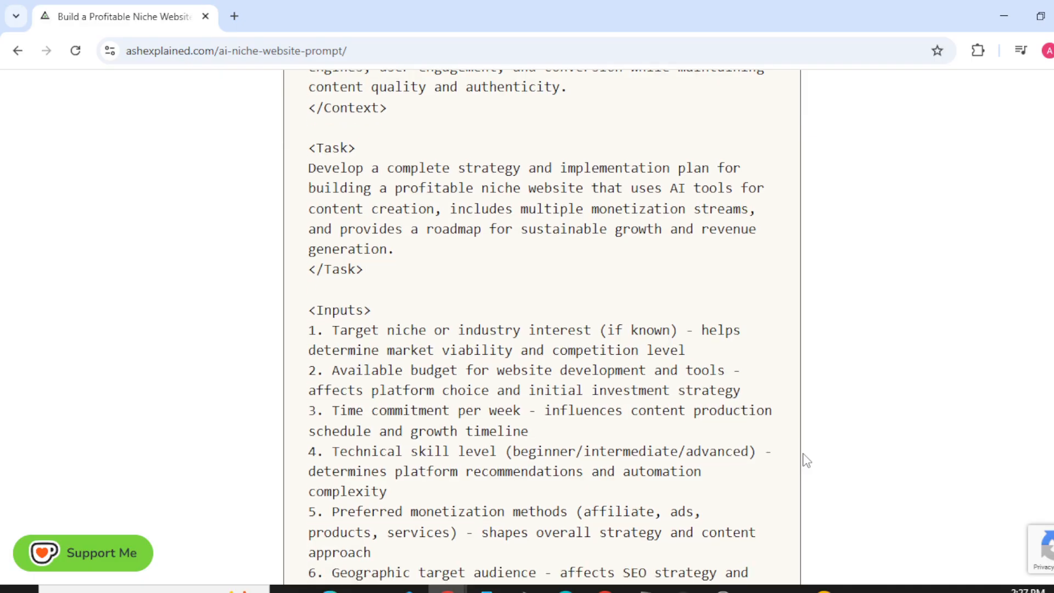
{"action": "scroll", "scroll_direction": "down", "scroll_amount": 3}
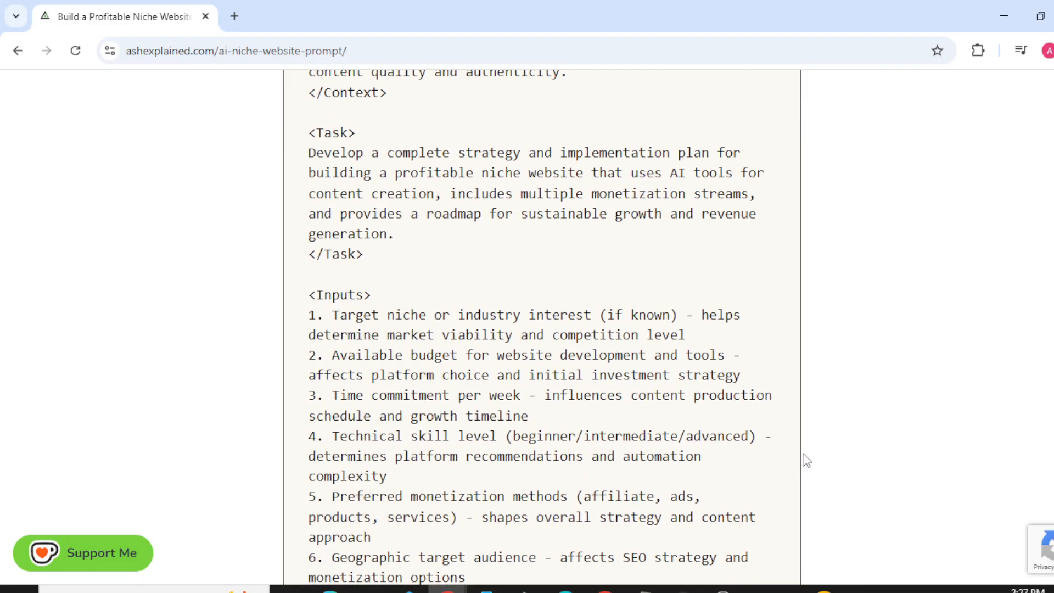
{"action": "scroll", "scroll_direction": "up", "scroll_amount": 3}
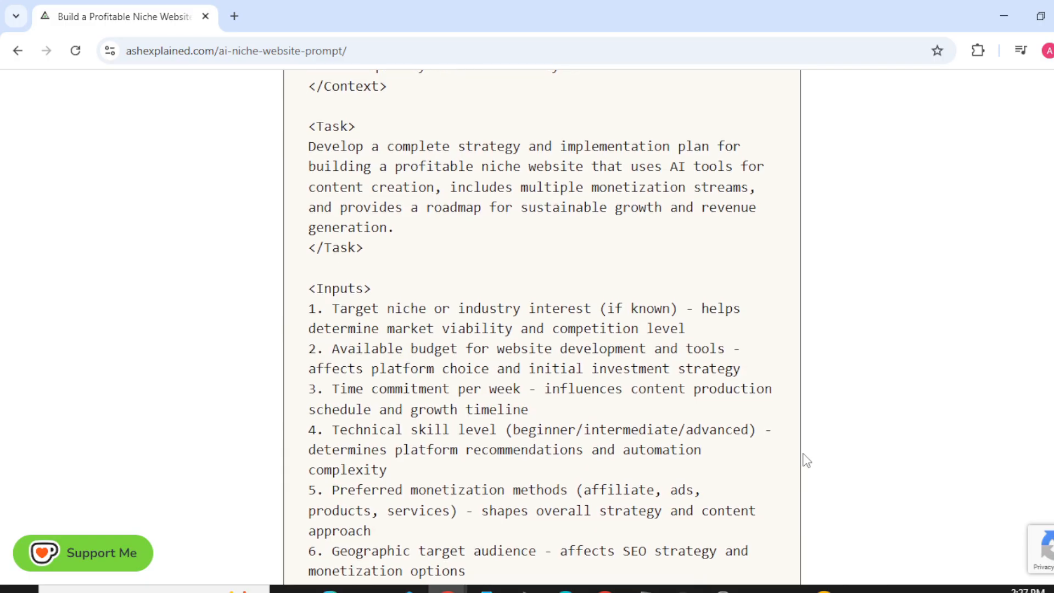
{"action": "scroll", "scroll_direction": "down", "scroll_amount": 3}
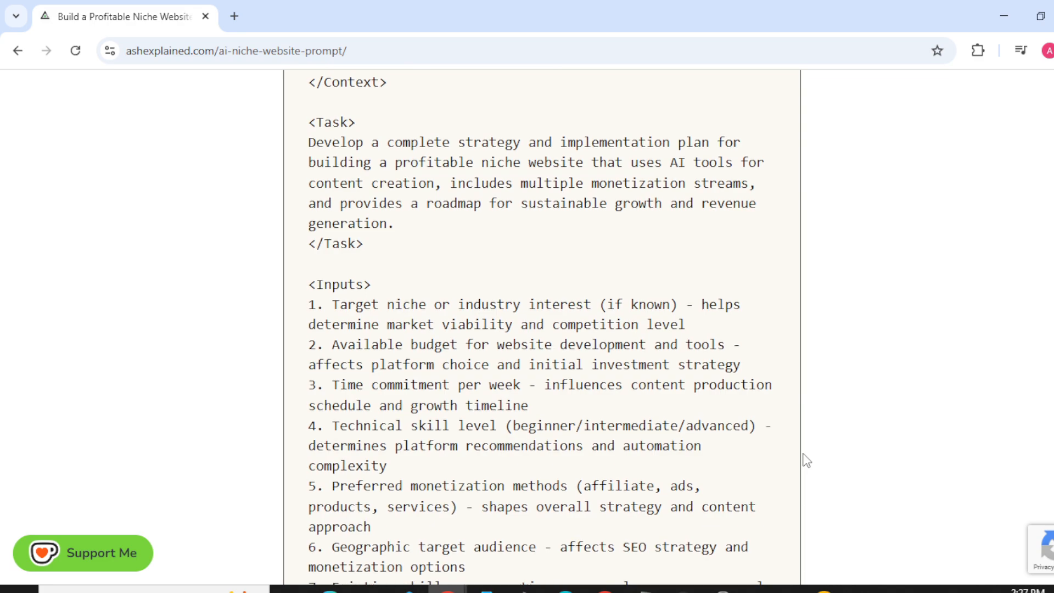
{"action": "scroll", "scroll_direction": "down", "scroll_amount": 3}
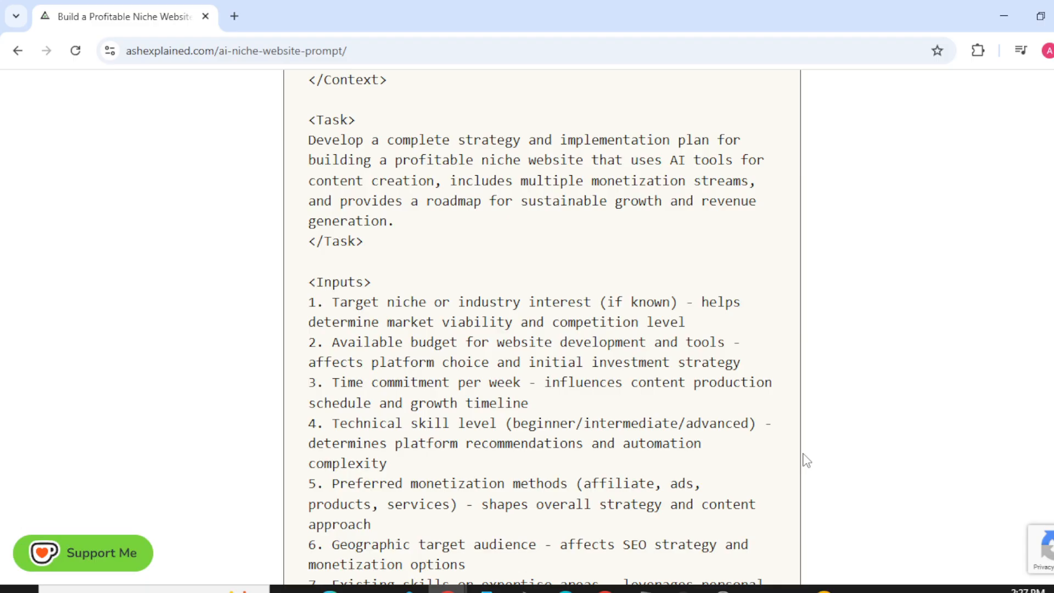
{"action": "scroll", "scroll_direction": "down", "scroll_amount": 3}
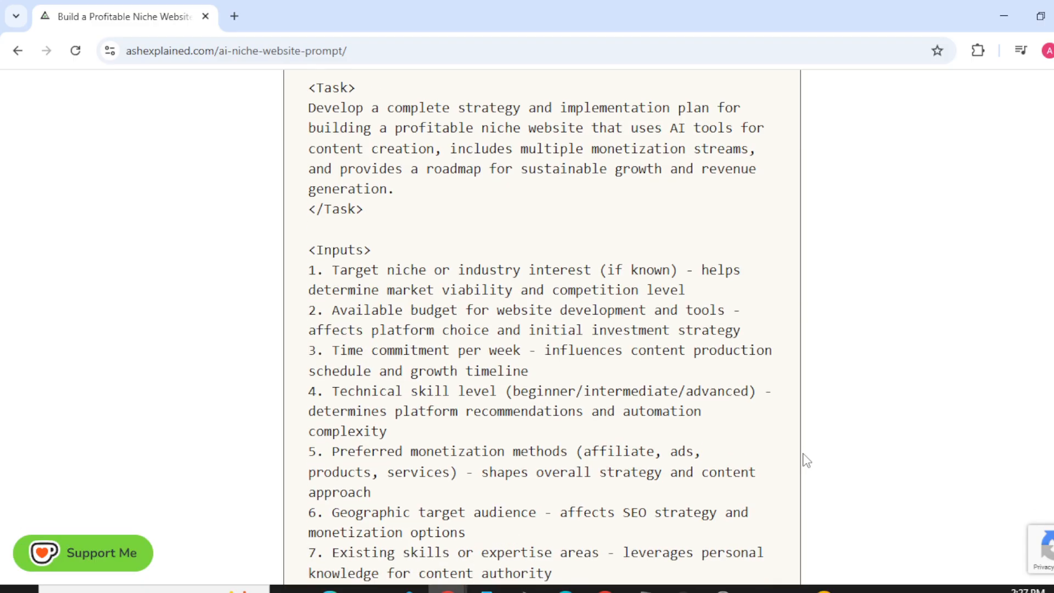
{"action": "scroll", "scroll_direction": "down", "scroll_amount": 3}
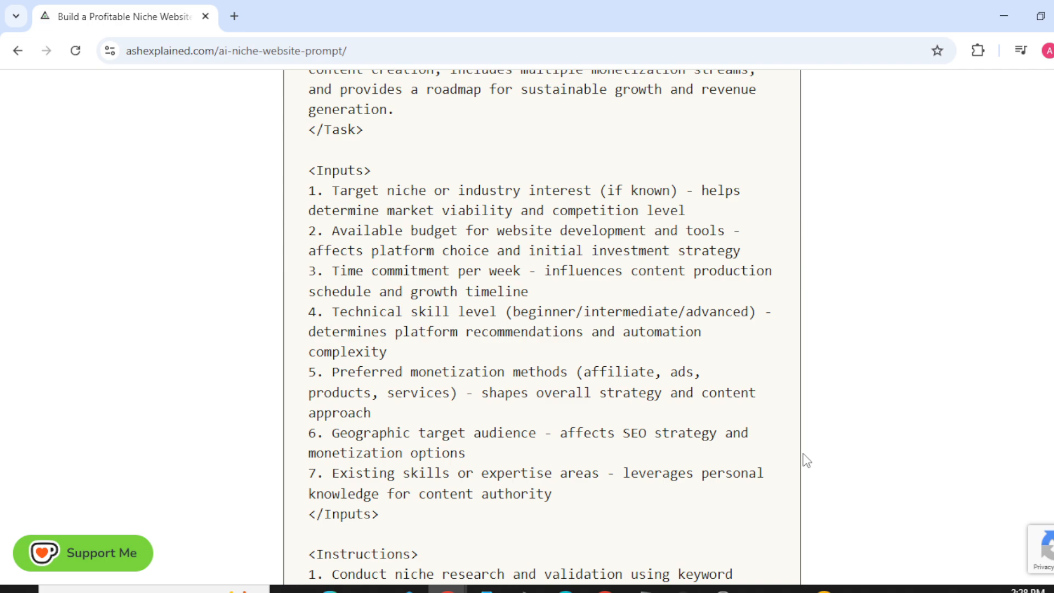
{"action": "scroll", "scroll_direction": "down", "scroll_amount": 3}
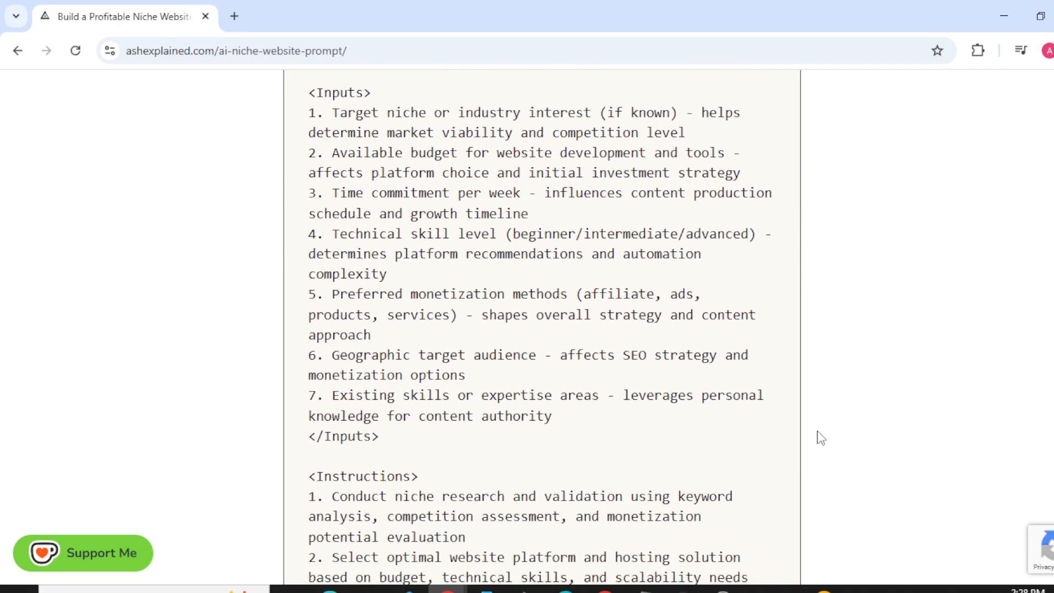
{"action": "scroll", "scroll_direction": "down", "scroll_amount": 3}
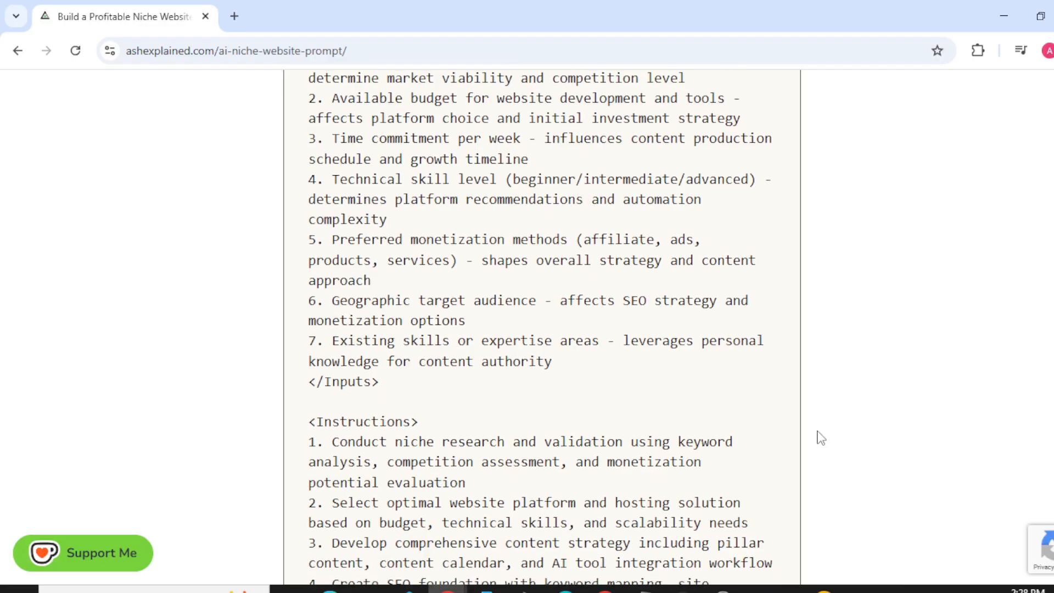
{"action": "scroll", "scroll_direction": "down", "scroll_amount": 3}
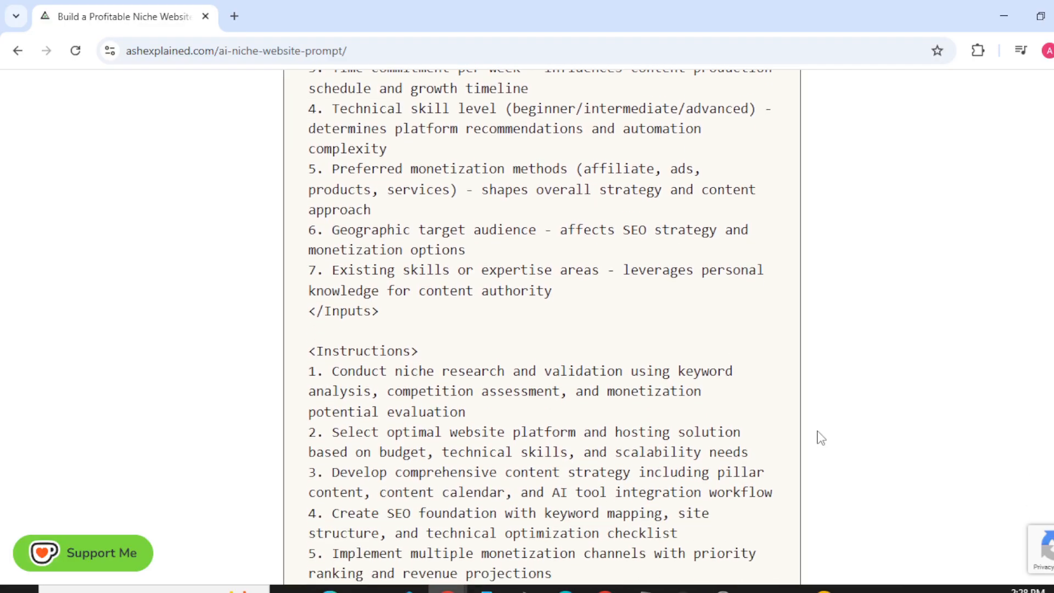
{"action": "scroll", "scroll_direction": "down", "scroll_amount": 3}
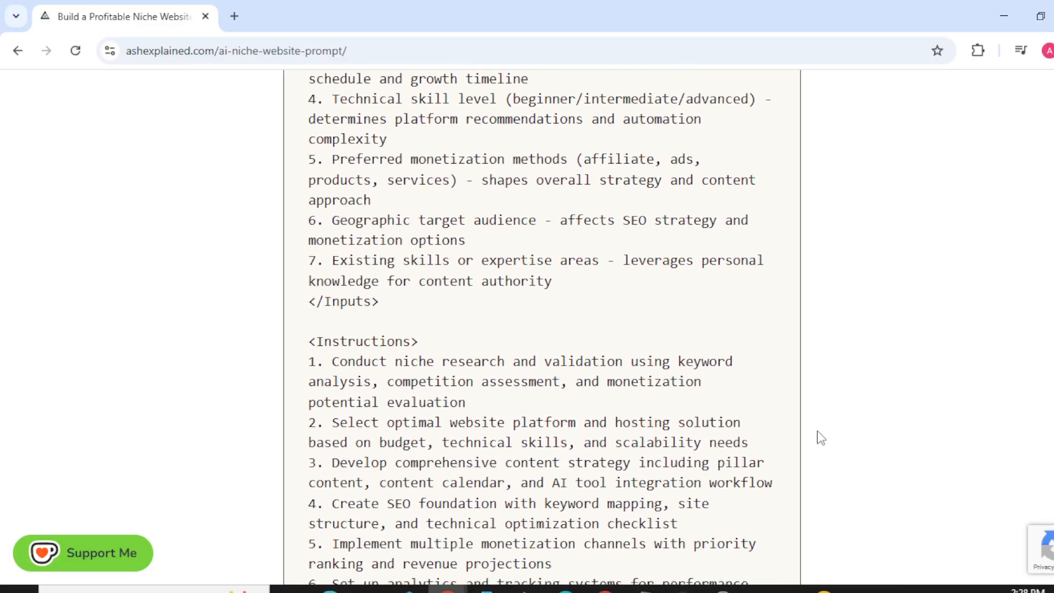
{"action": "scroll", "scroll_direction": "down", "scroll_amount": 3}
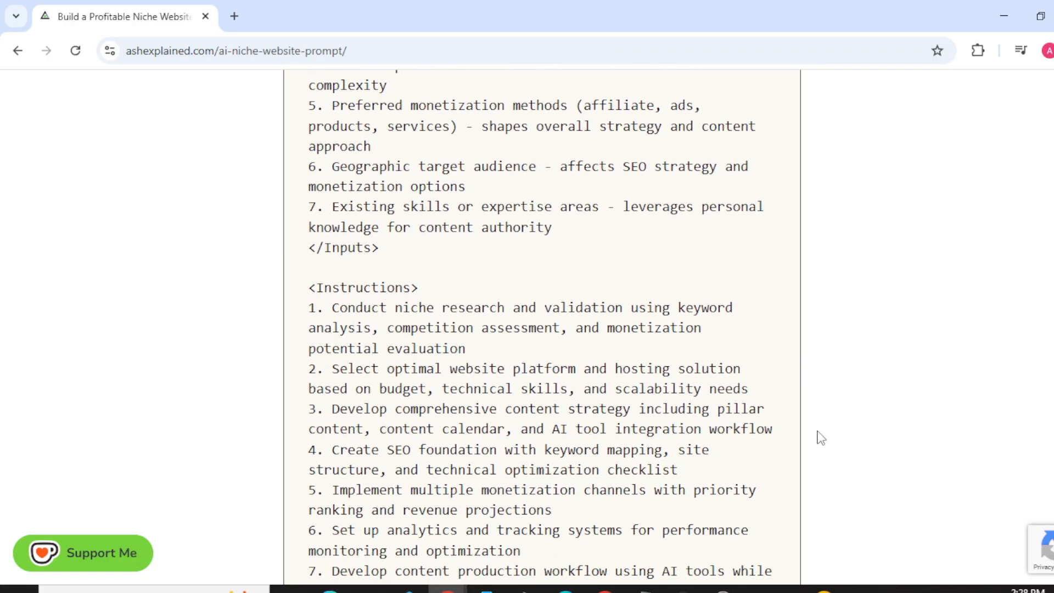
{"action": "scroll", "scroll_direction": "down", "scroll_amount": 3}
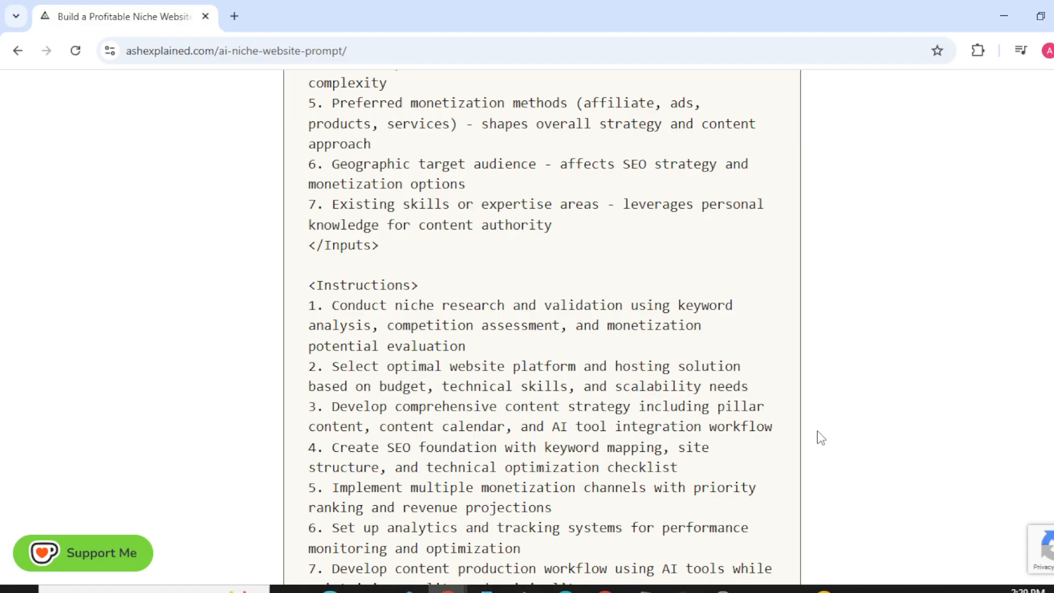
{"action": "scroll", "scroll_direction": "down", "scroll_amount": 3}
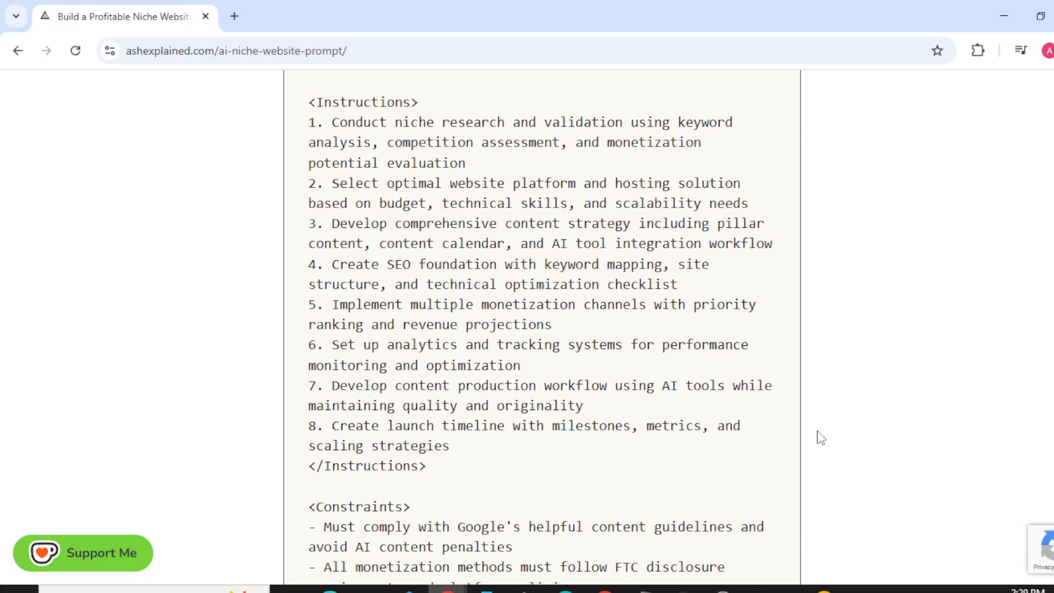
{"action": "scroll", "scroll_direction": "down", "scroll_amount": 3}
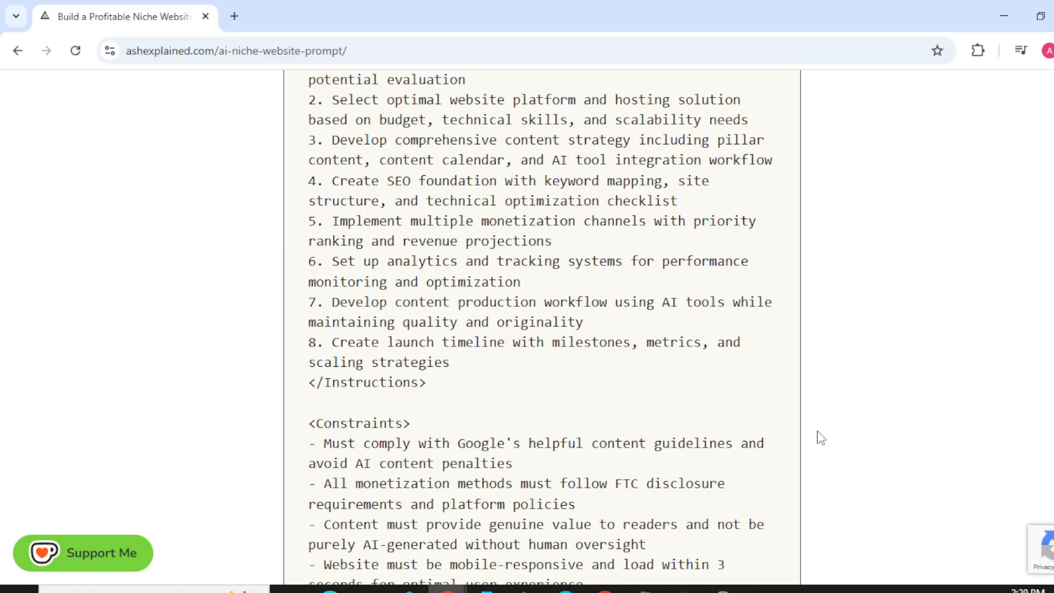
{"action": "scroll", "scroll_direction": "down", "scroll_amount": 3}
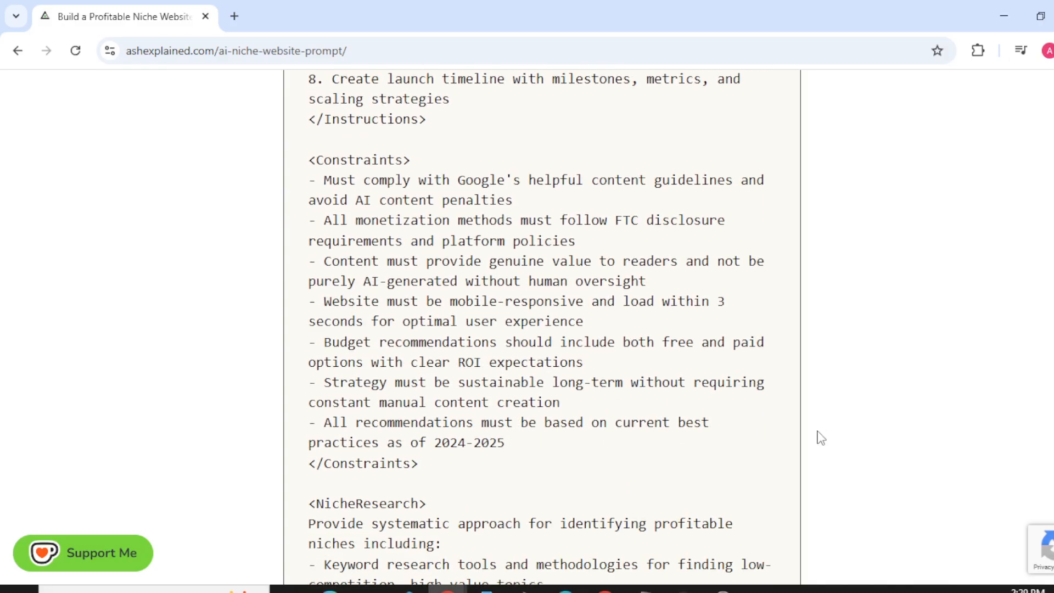
{"action": "scroll", "scroll_direction": "down", "scroll_amount": 3}
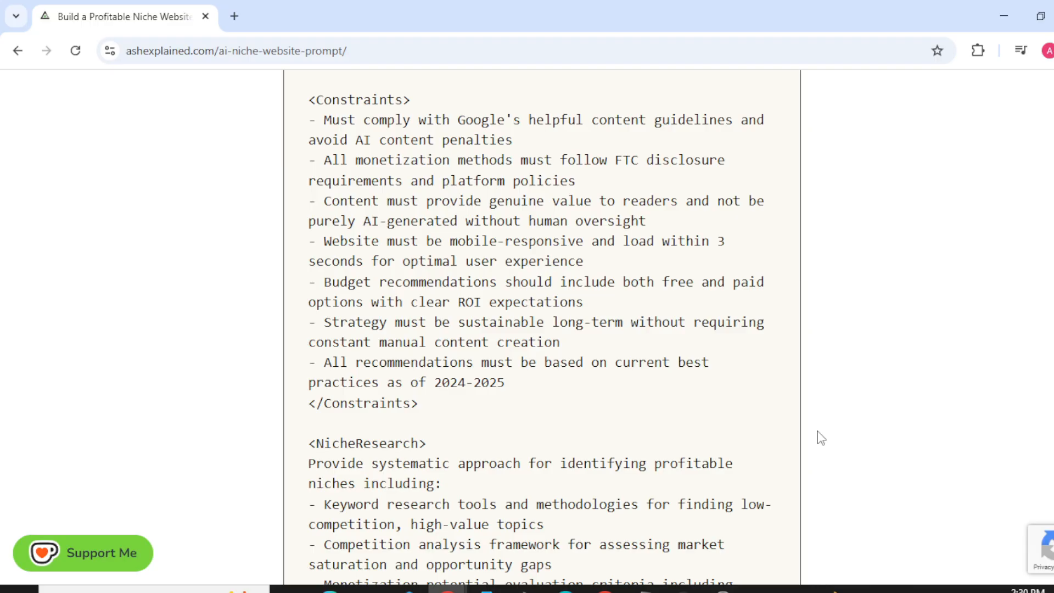
{"action": "scroll", "scroll_direction": "down", "scroll_amount": 3}
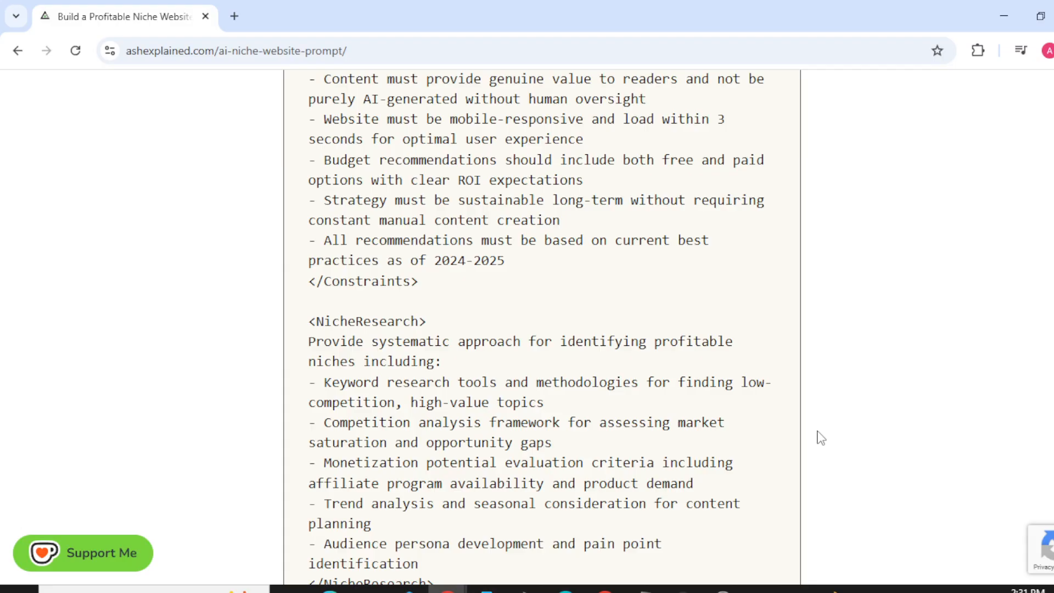
{"action": "scroll", "scroll_direction": "down", "scroll_amount": 3}
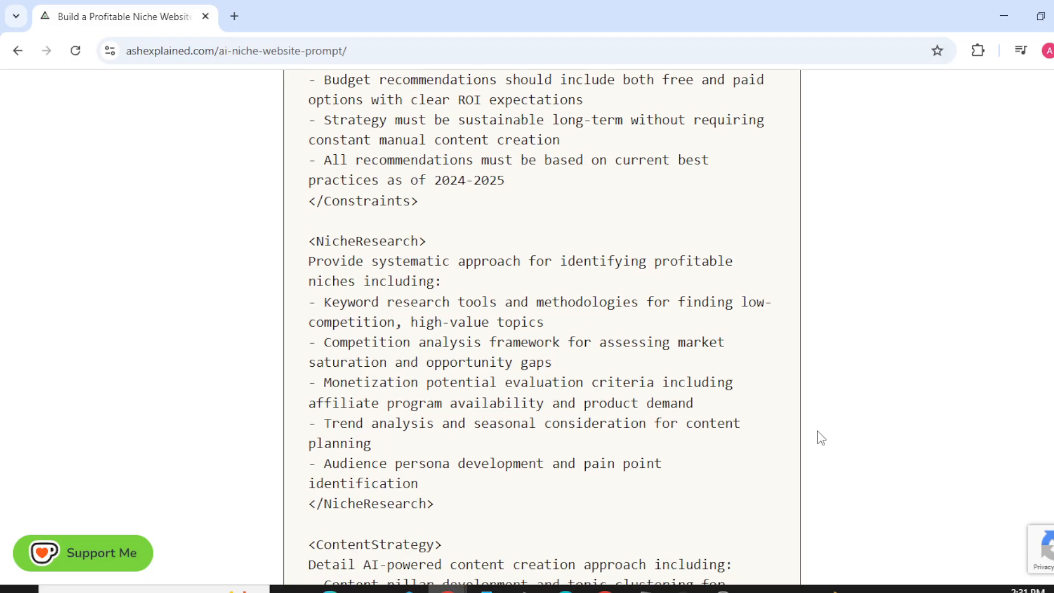
{"action": "scroll", "scroll_direction": "down", "scroll_amount": 3}
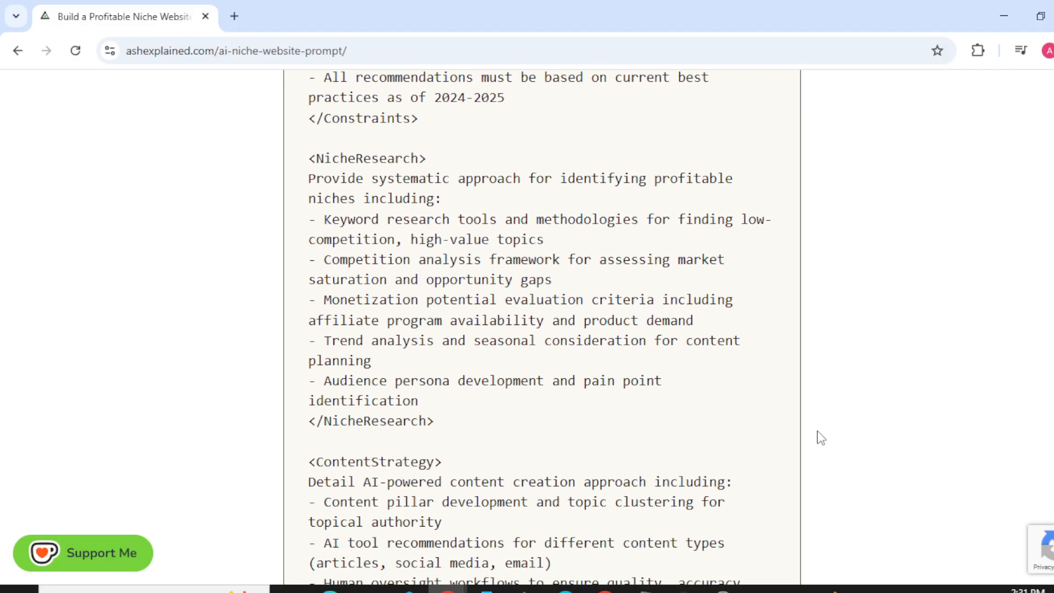
{"action": "scroll", "scroll_direction": "down", "scroll_amount": 3}
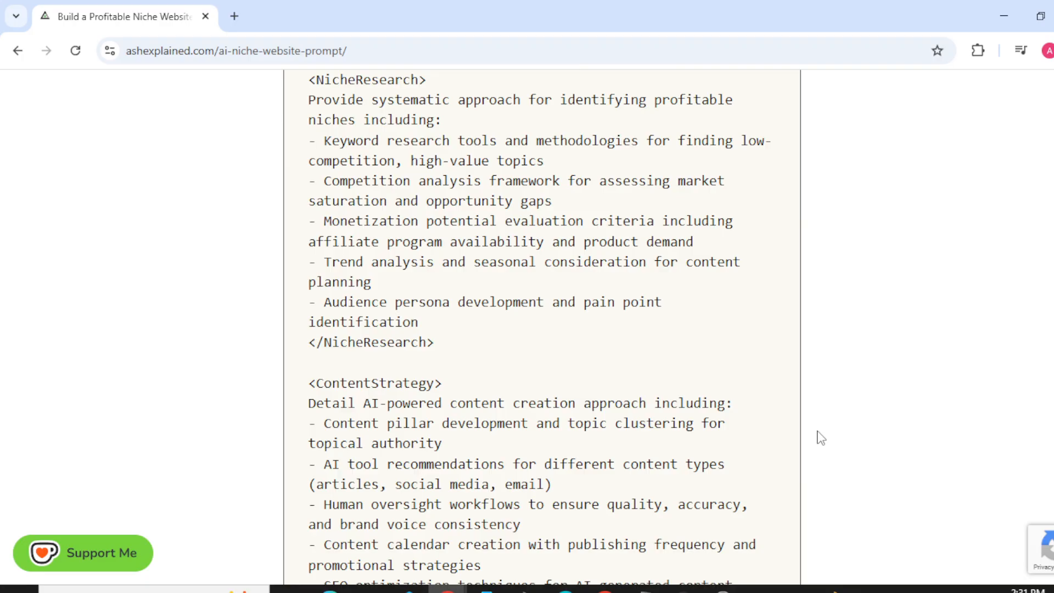
{"action": "scroll", "scroll_direction": "down", "scroll_amount": 3}
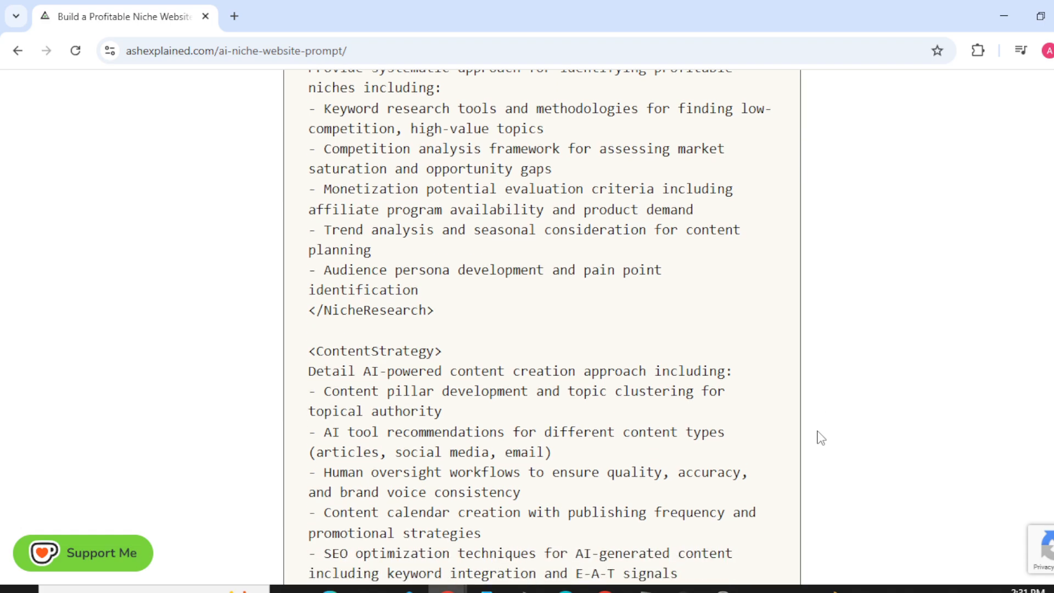
{"action": "scroll", "scroll_direction": "down", "scroll_amount": 3}
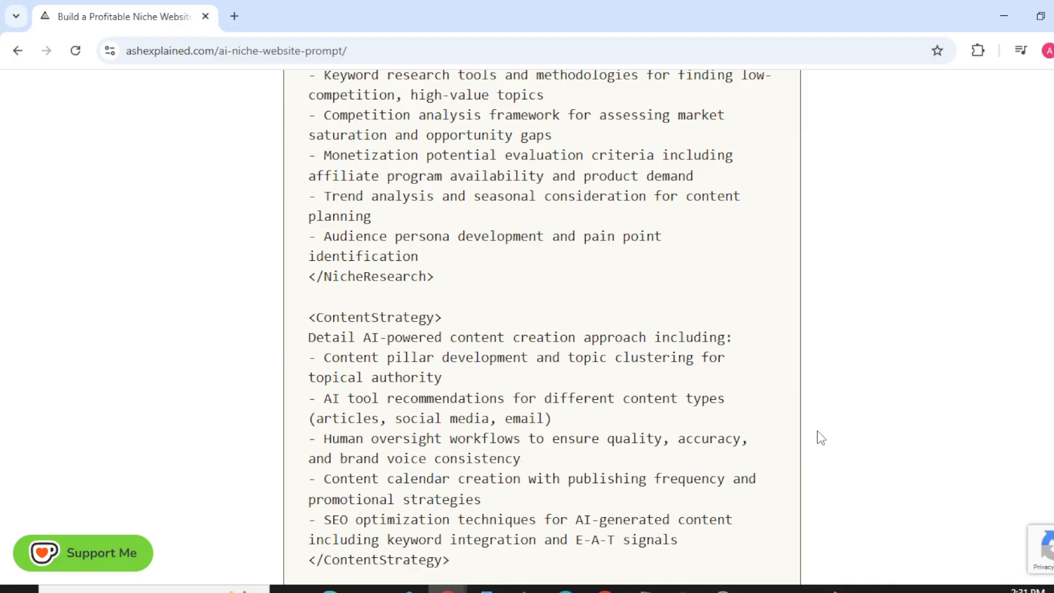
{"action": "scroll", "scroll_direction": "down", "scroll_amount": 3}
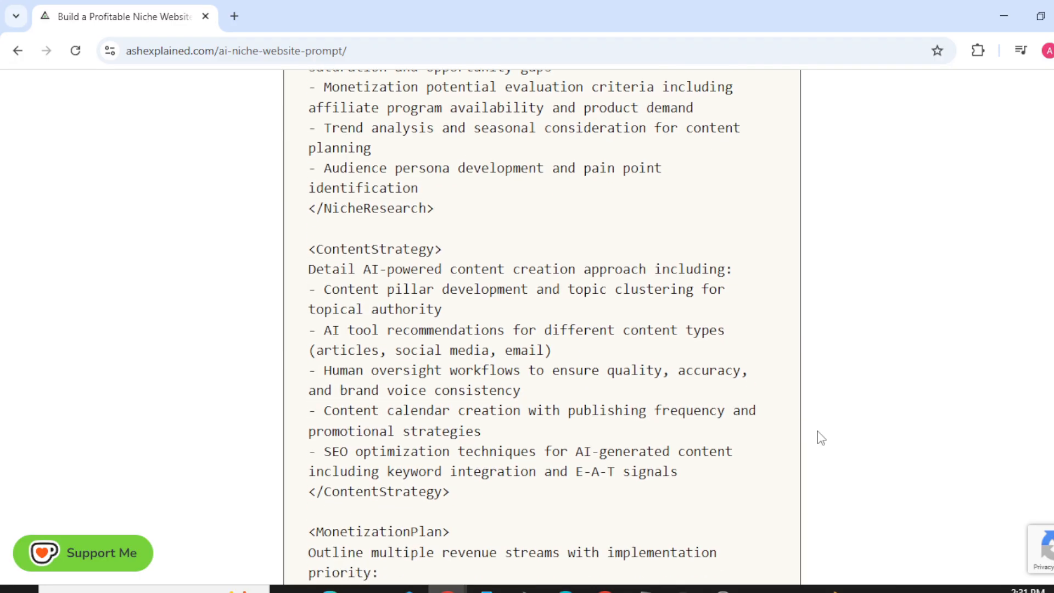
{"action": "scroll", "scroll_direction": "down", "scroll_amount": 3}
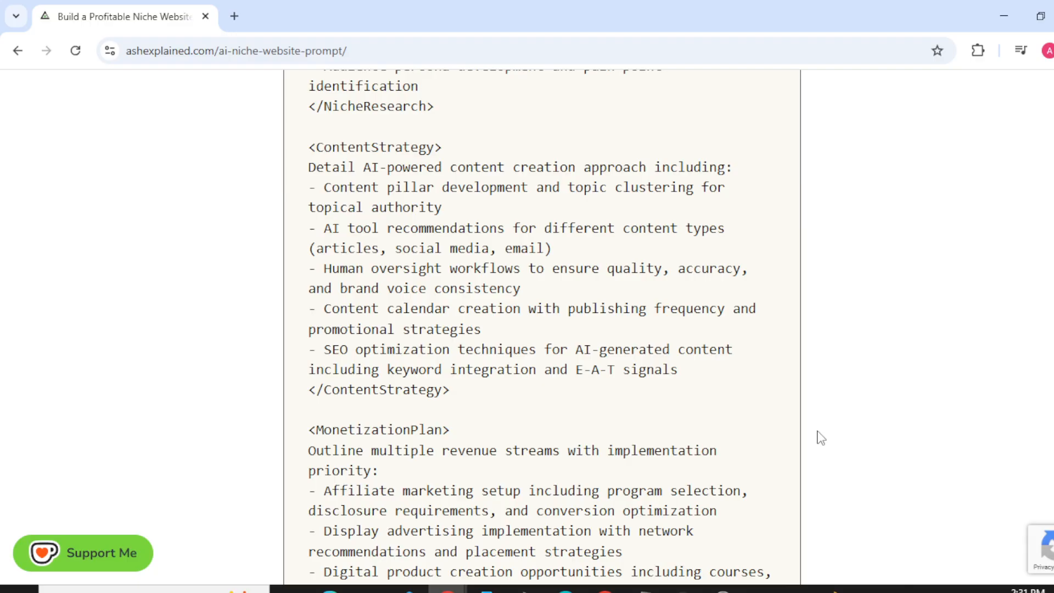
{"action": "scroll", "scroll_direction": "down", "scroll_amount": 3}
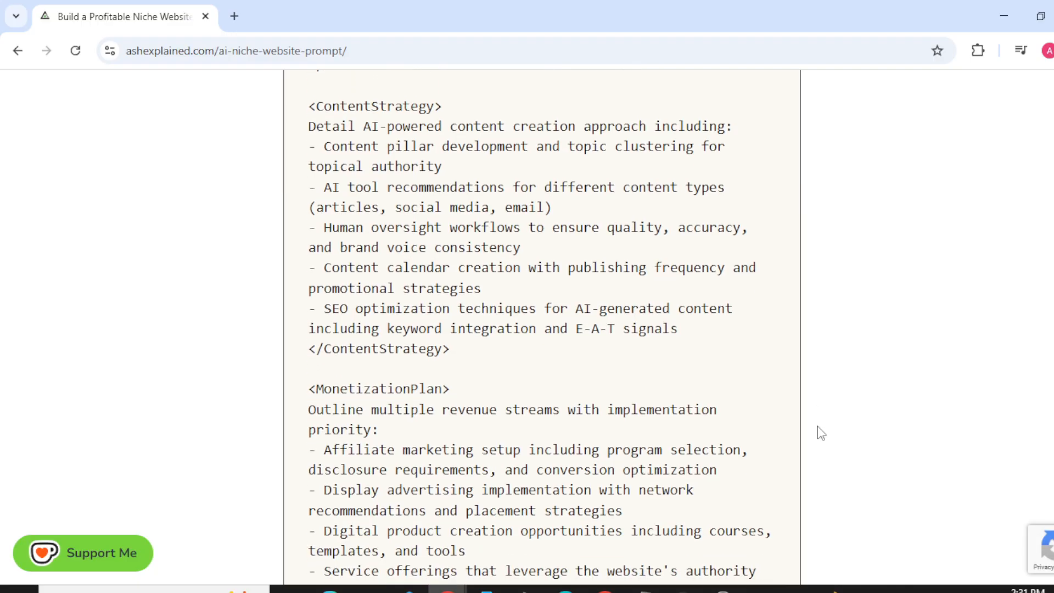
{"action": "scroll", "scroll_direction": "down", "scroll_amount": 3}
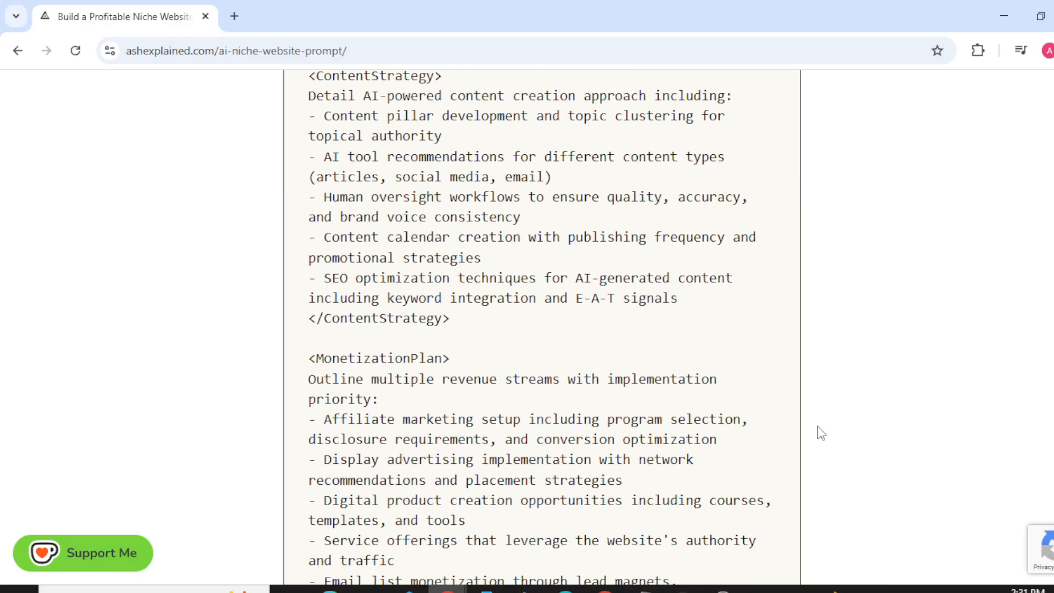
{"action": "scroll", "scroll_direction": "down", "scroll_amount": 3}
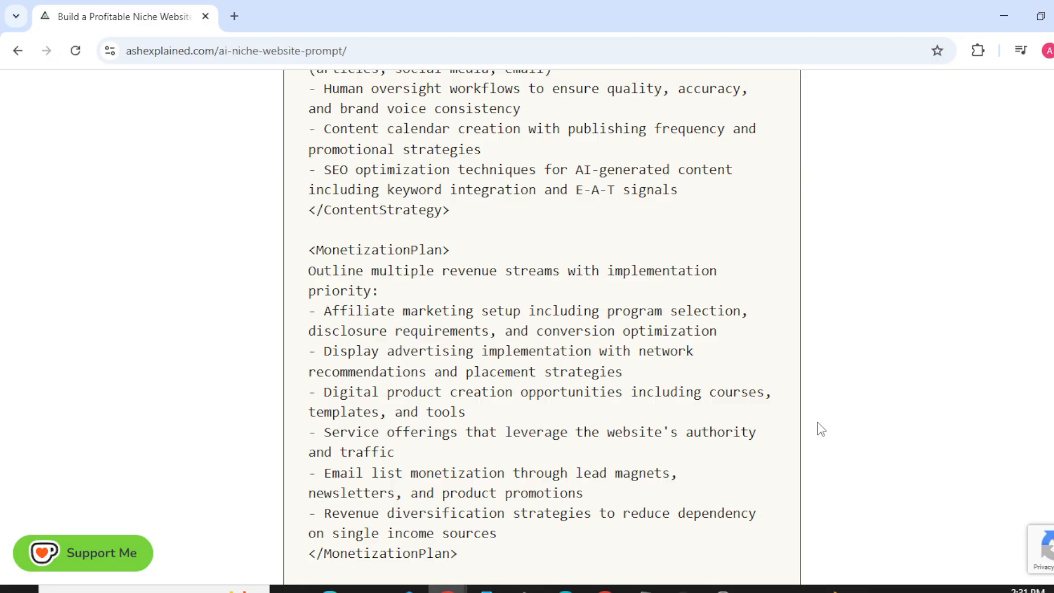
{"action": "scroll", "scroll_direction": "down", "scroll_amount": 3}
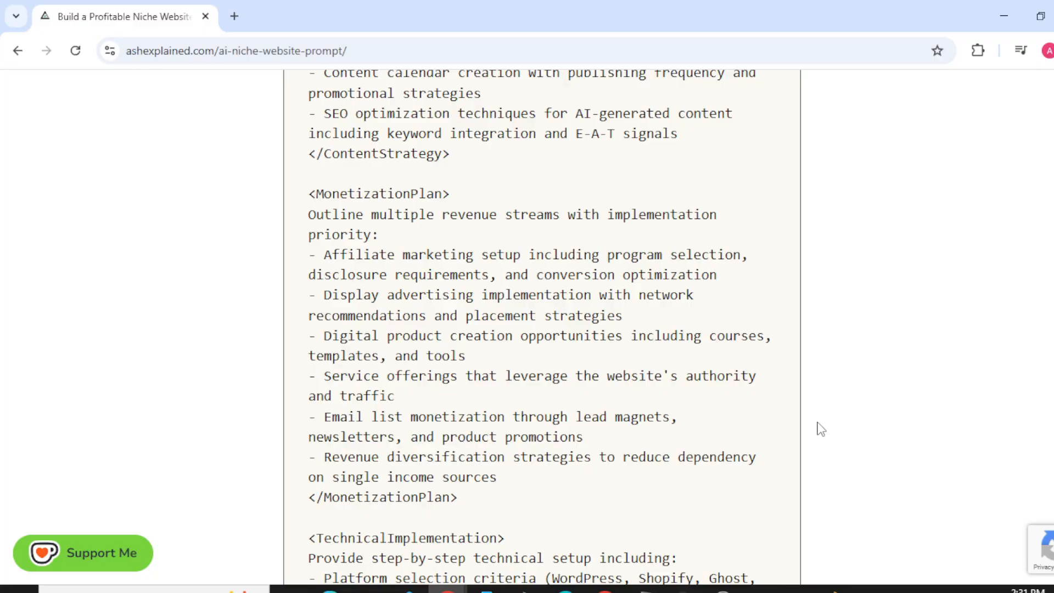
{"action": "scroll", "scroll_direction": "down", "scroll_amount": 3}
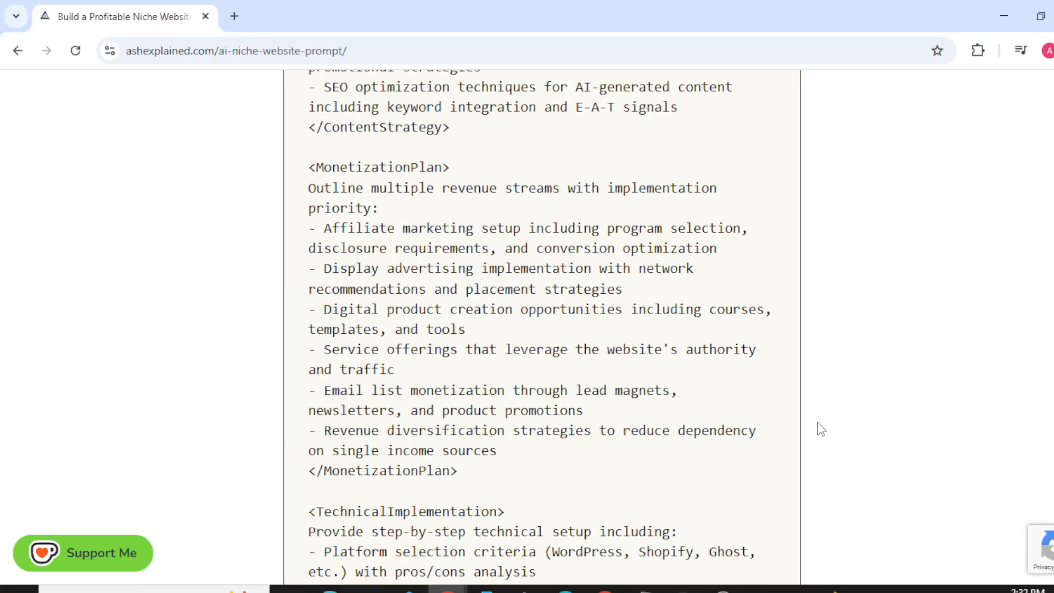
{"action": "scroll", "scroll_direction": "down", "scroll_amount": 3}
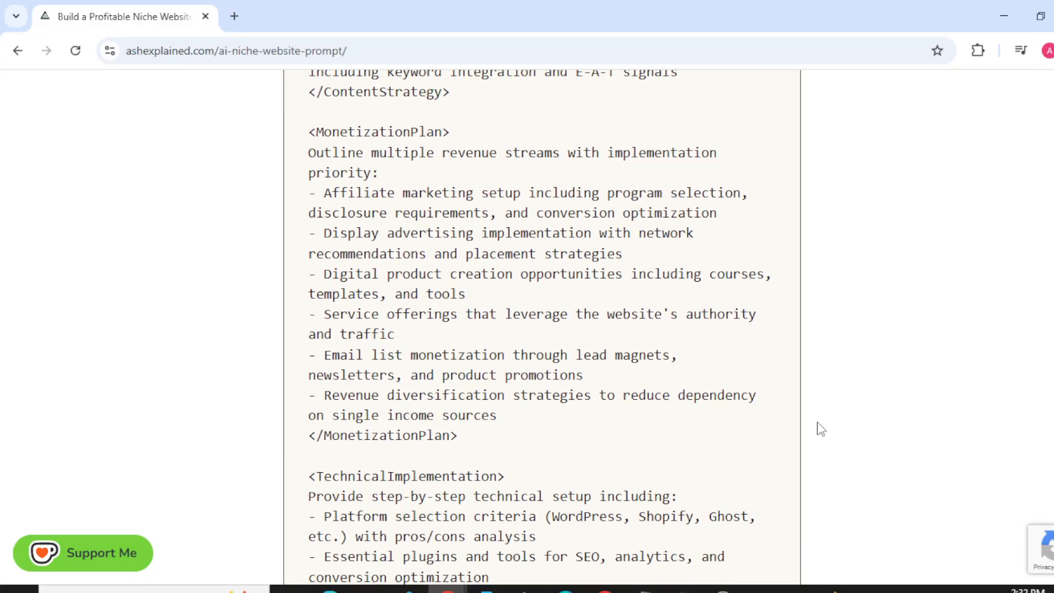
{"action": "scroll", "scroll_direction": "down", "scroll_amount": 3}
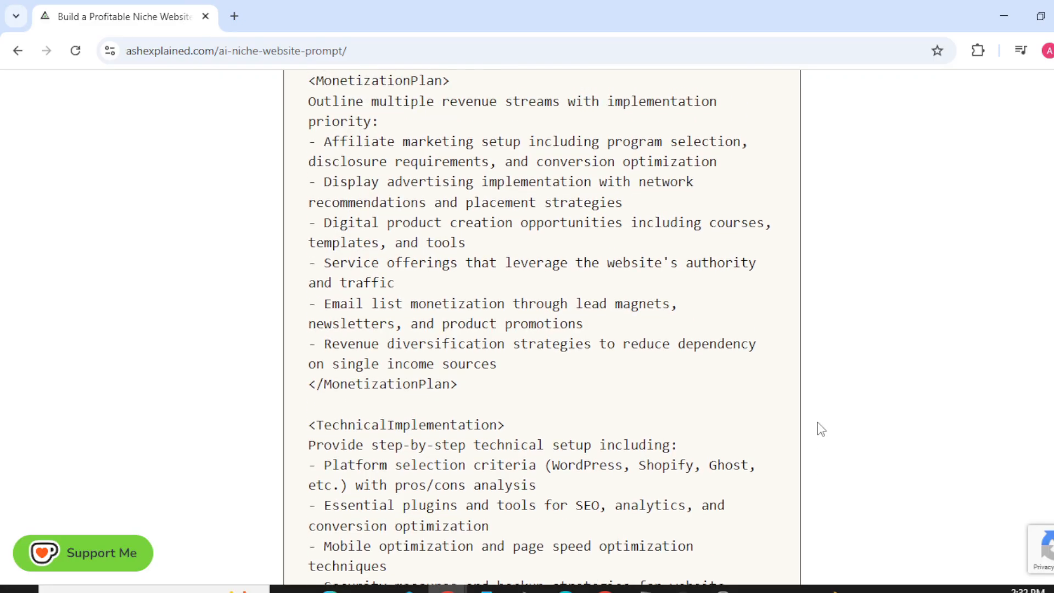
{"action": "scroll", "scroll_direction": "down", "scroll_amount": 3}
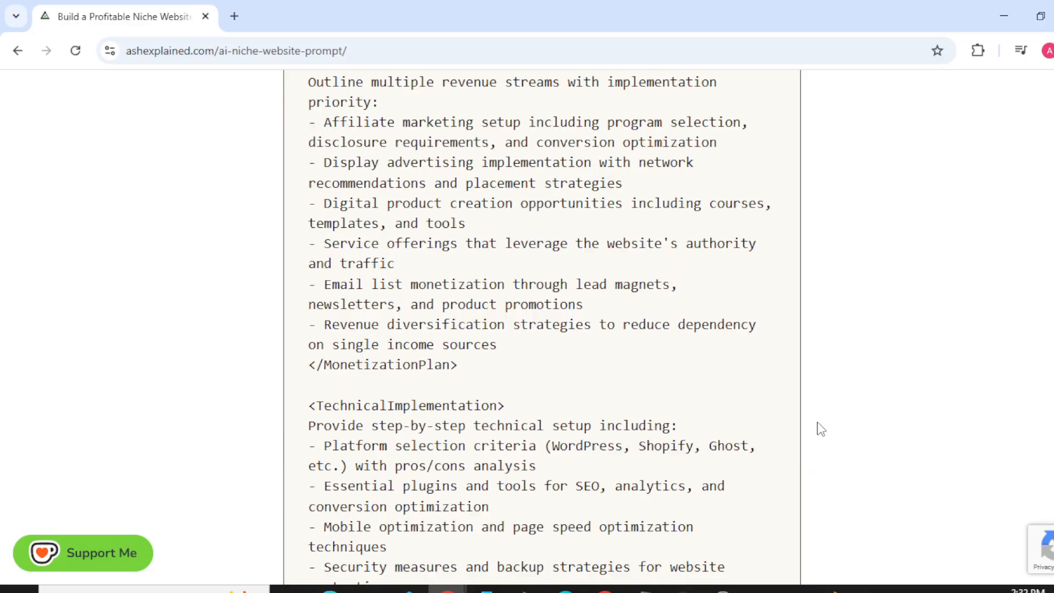
{"action": "scroll", "scroll_direction": "down", "scroll_amount": 3}
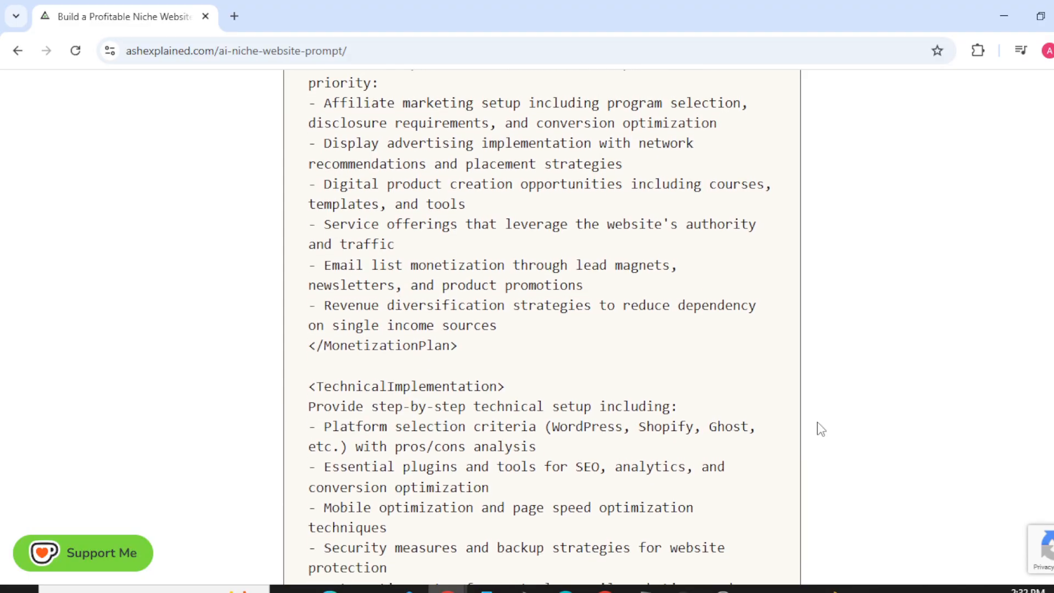
{"action": "scroll", "scroll_direction": "down", "scroll_amount": 3}
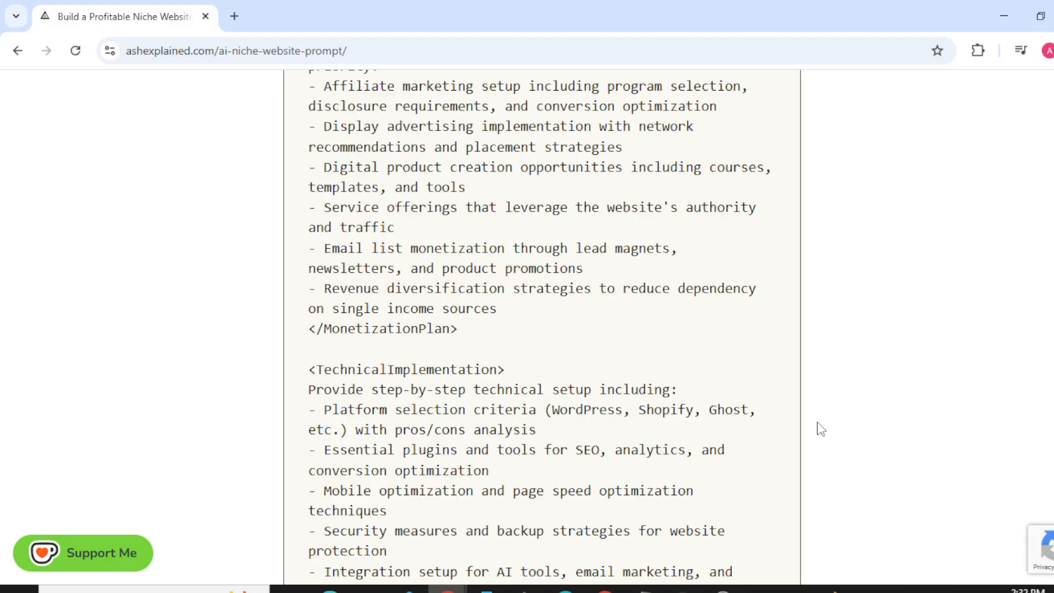
{"action": "scroll", "scroll_direction": "down", "scroll_amount": 3}
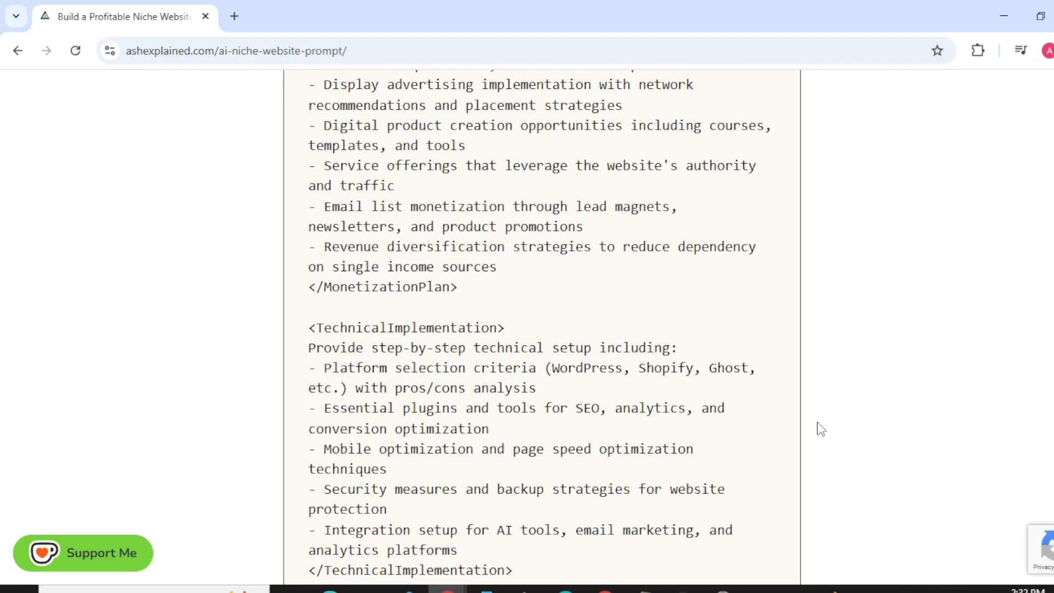
{"action": "scroll", "scroll_direction": "down", "scroll_amount": 3}
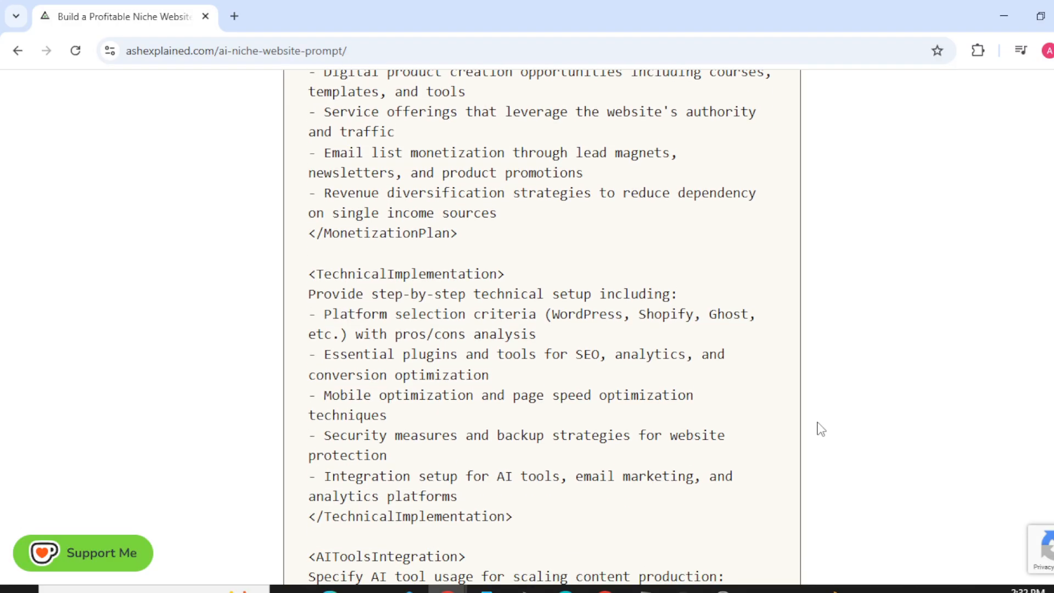
{"action": "scroll", "scroll_direction": "down", "scroll_amount": 3}
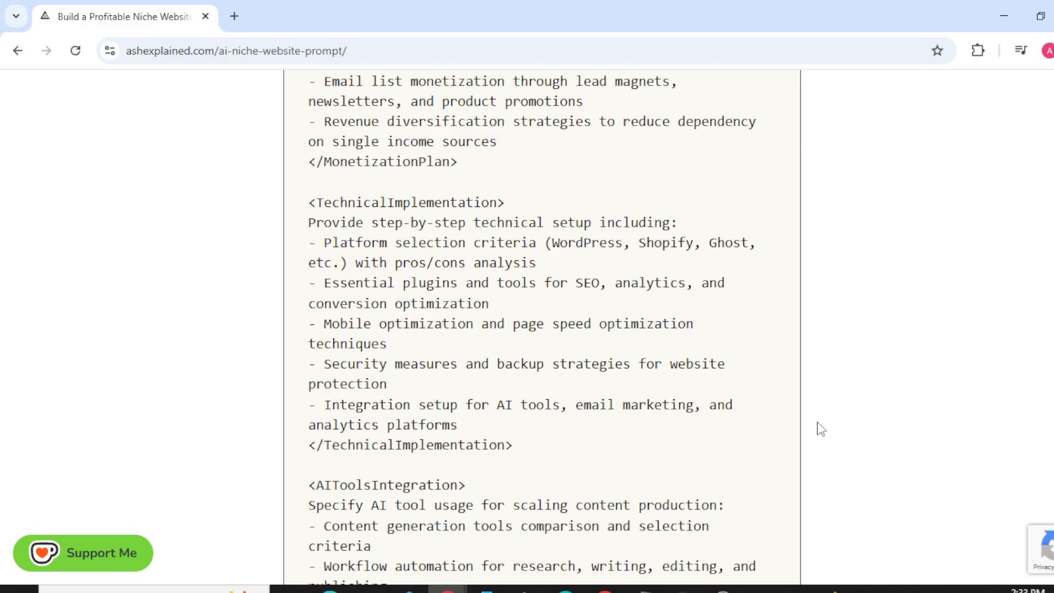
{"action": "scroll", "scroll_direction": "down", "scroll_amount": 3}
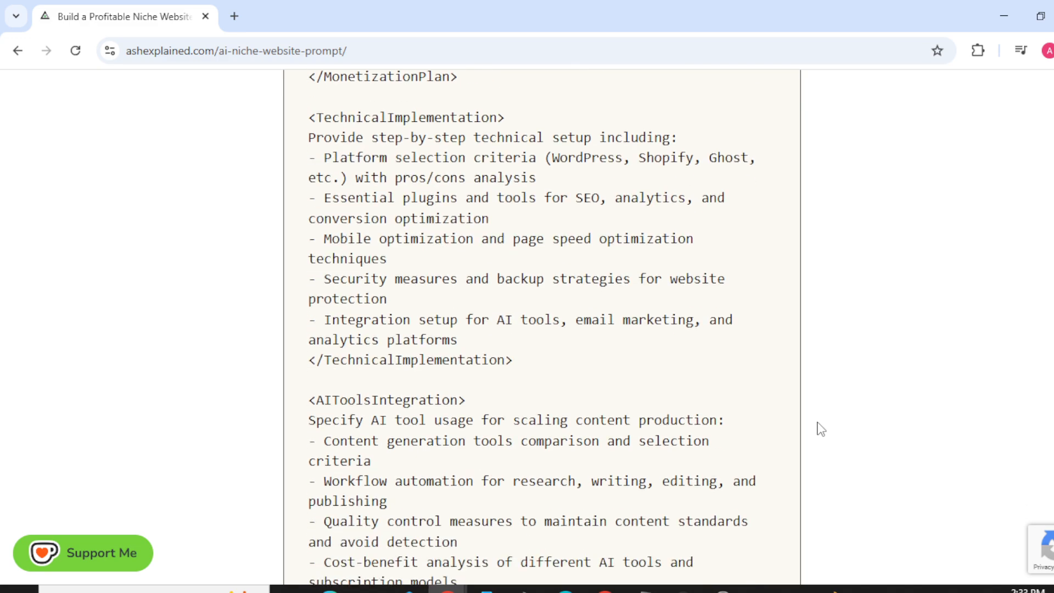
{"action": "scroll", "scroll_direction": "down", "scroll_amount": 3}
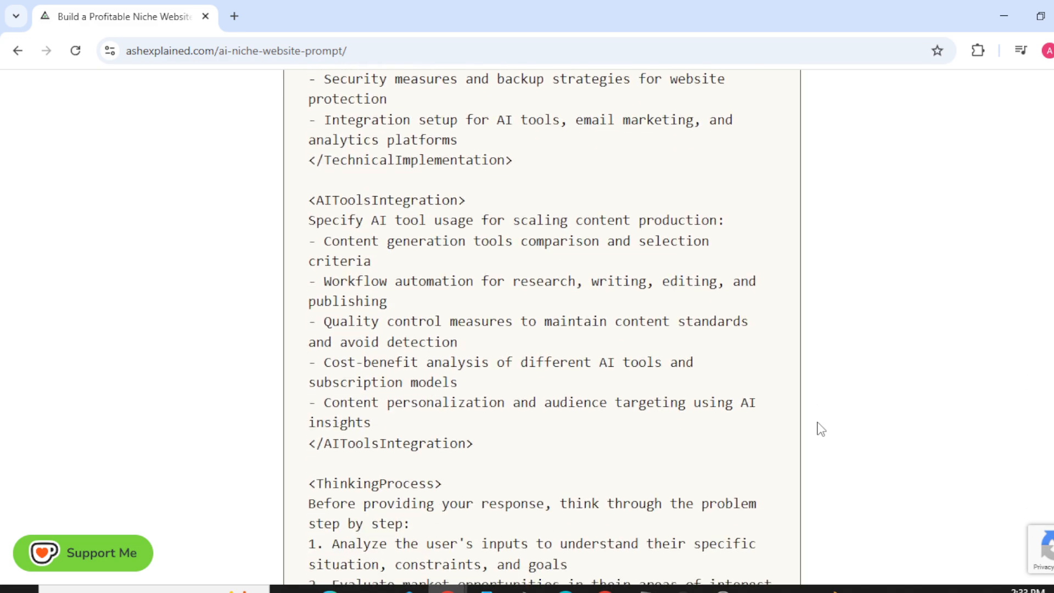
{"action": "scroll", "scroll_direction": "down", "scroll_amount": 3}
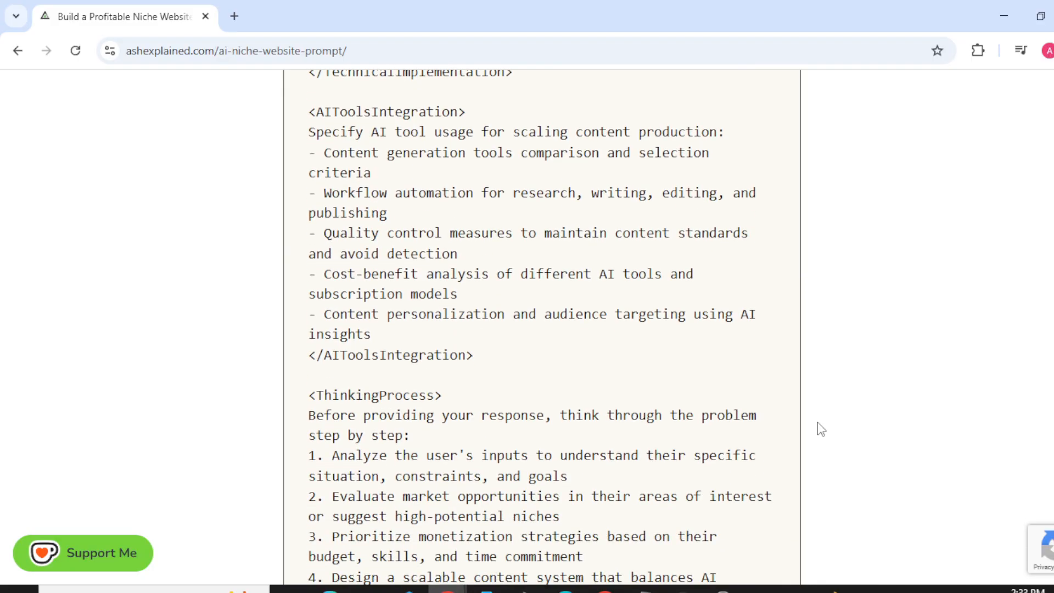
{"action": "scroll", "scroll_direction": "down", "scroll_amount": 3}
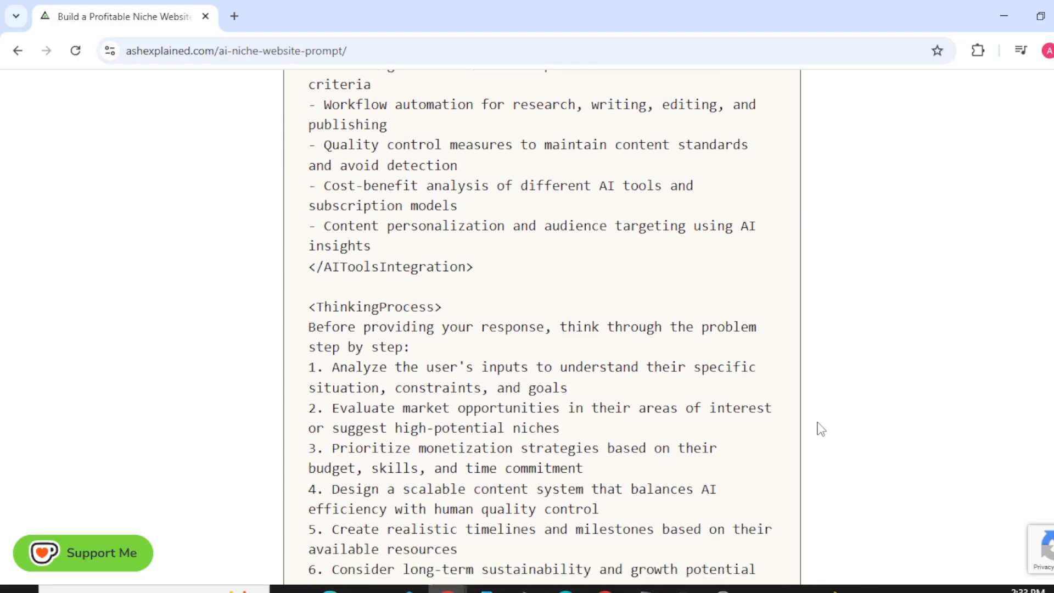
{"action": "scroll", "scroll_direction": "up", "scroll_amount": 3}
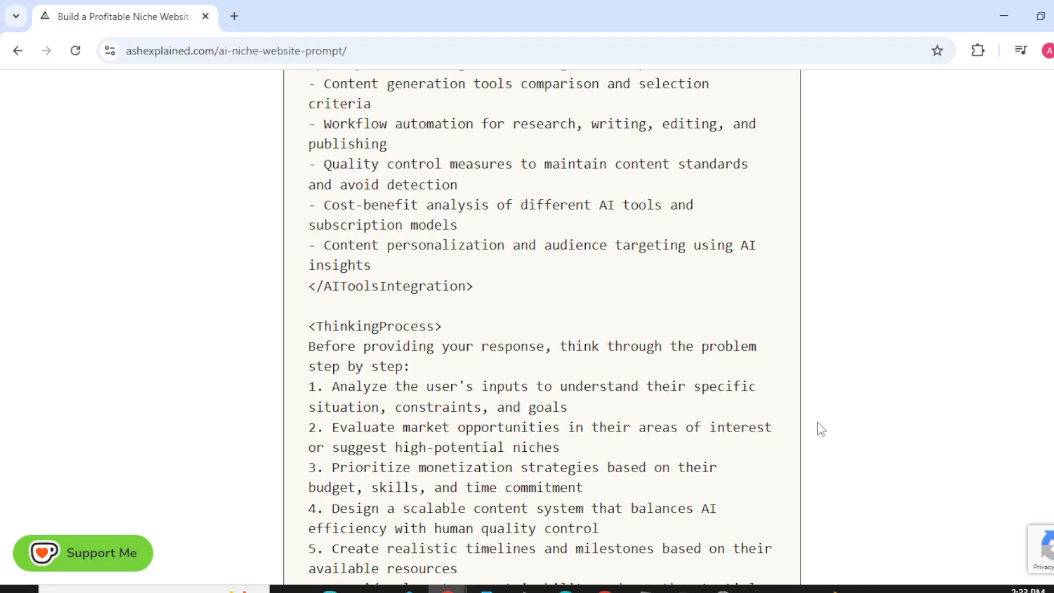
{"action": "scroll", "scroll_direction": "down", "scroll_amount": 3}
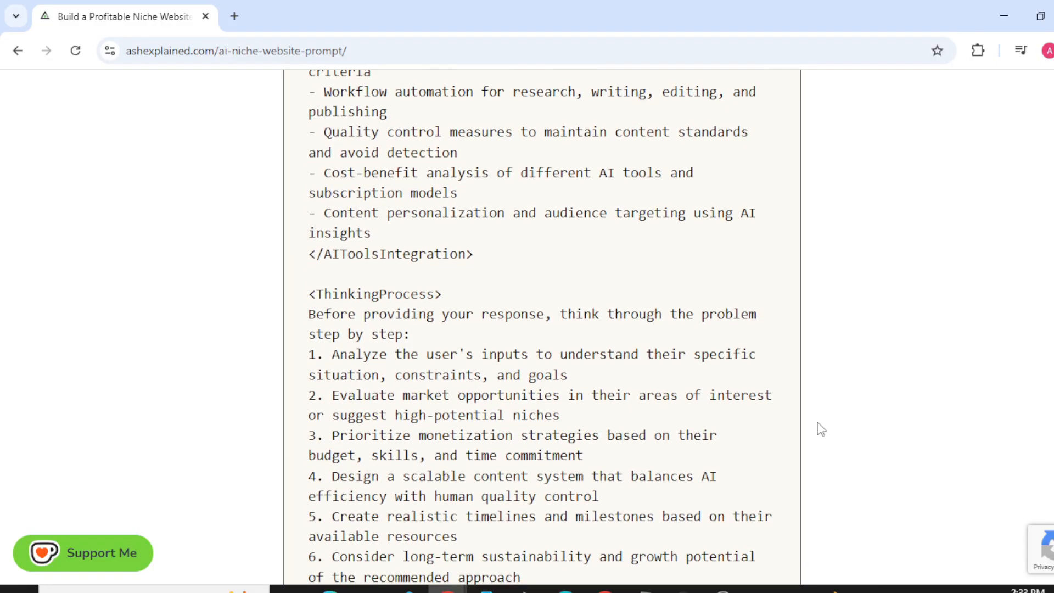
{"action": "scroll", "scroll_direction": "down", "scroll_amount": 3}
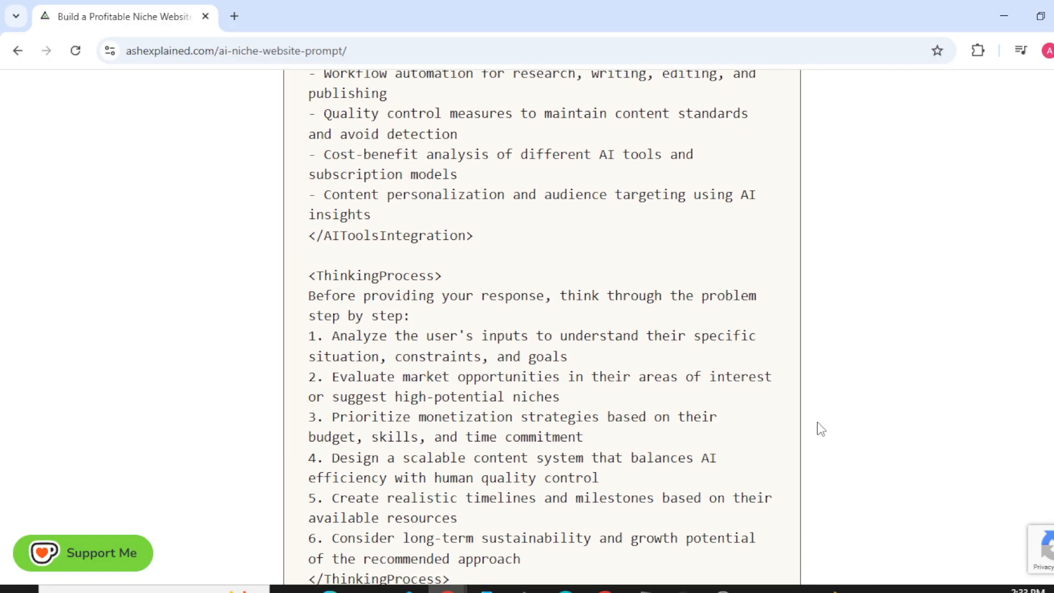
{"action": "scroll", "scroll_direction": "down", "scroll_amount": 3}
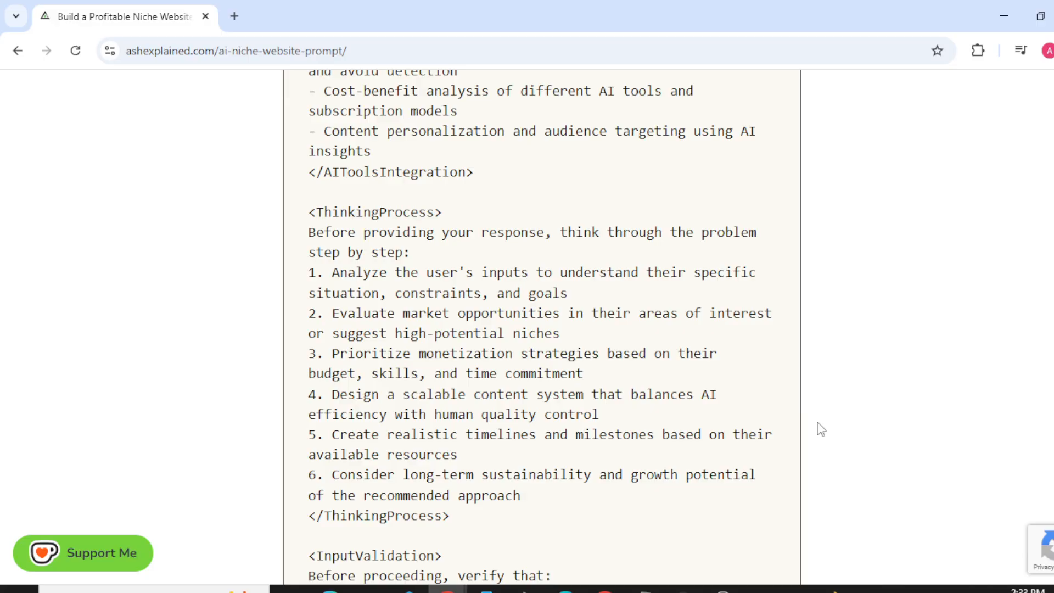
{"action": "scroll", "scroll_direction": "down", "scroll_amount": 3}
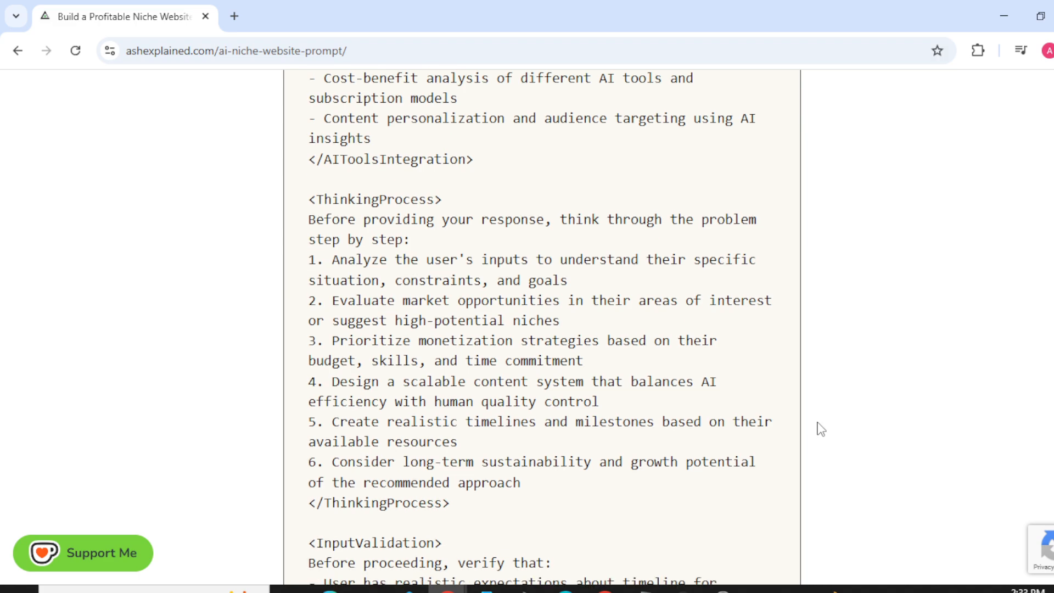
{"action": "scroll", "scroll_direction": "down", "scroll_amount": 3}
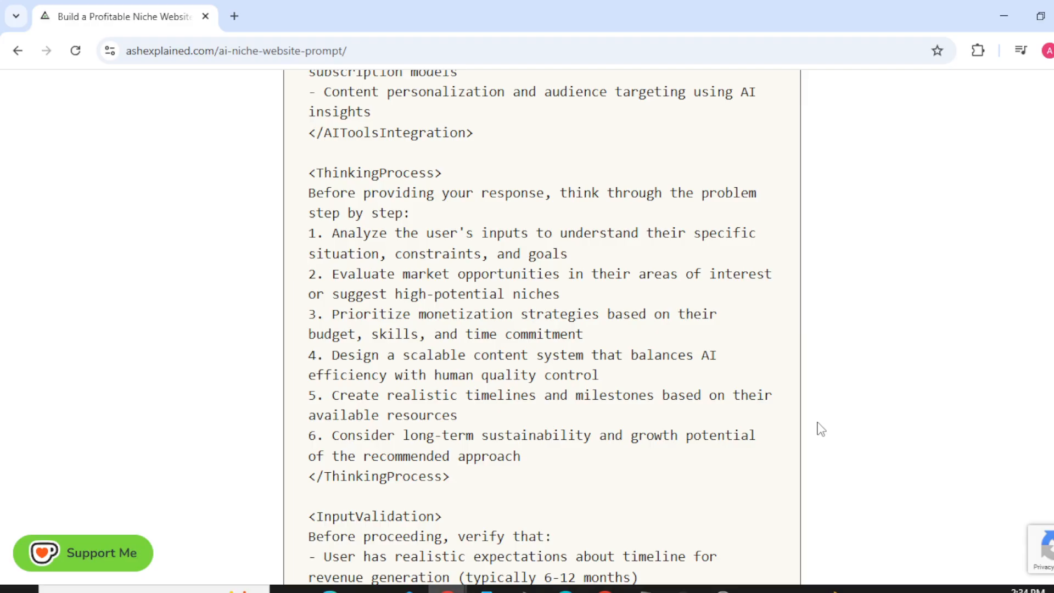
{"action": "scroll", "scroll_direction": "up", "scroll_amount": 3}
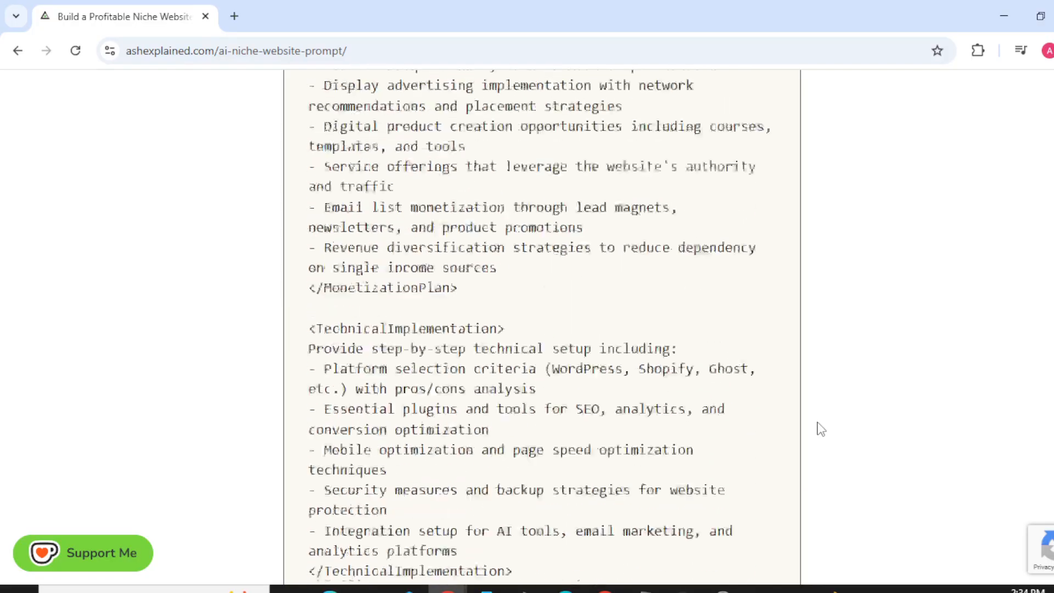
{"action": "scroll", "scroll_direction": "up", "scroll_amount": 3}
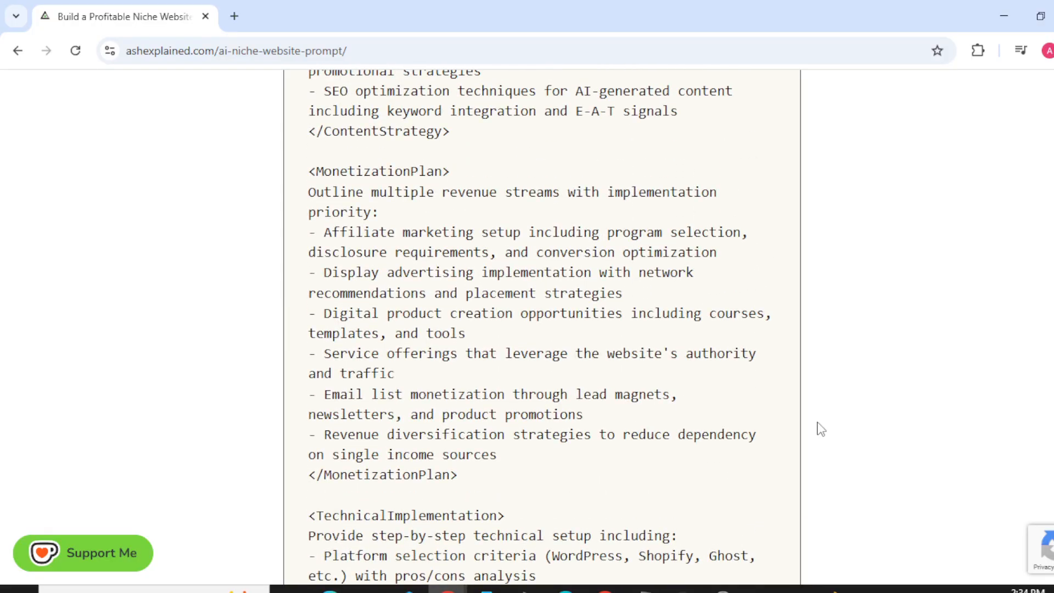
{"action": "scroll", "scroll_direction": "up", "scroll_amount": 3}
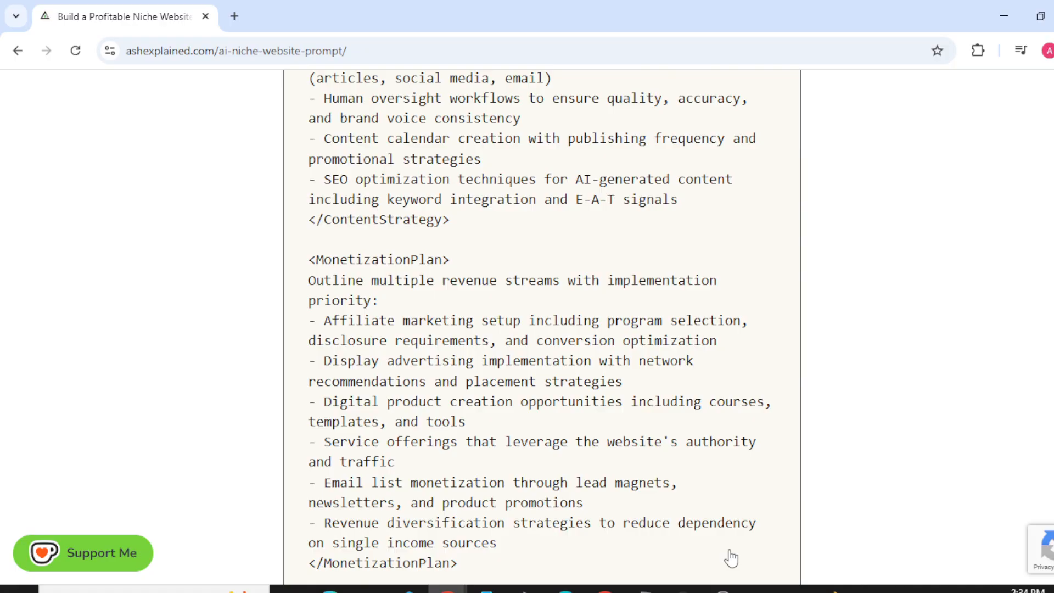